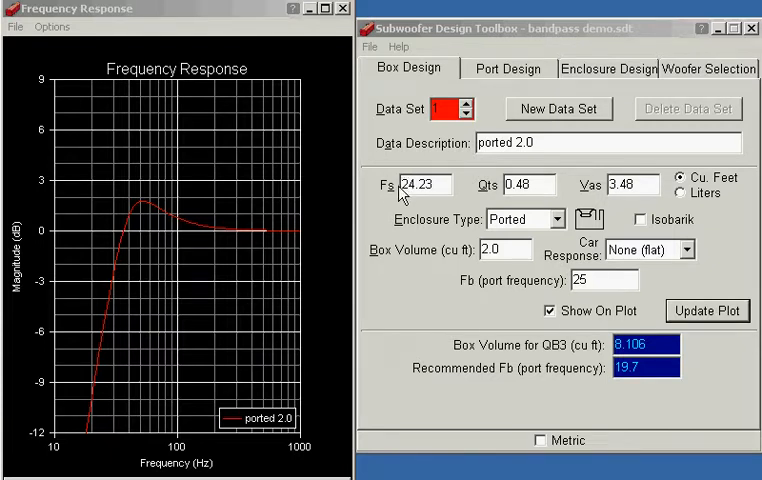
mouse_move(488, 188)
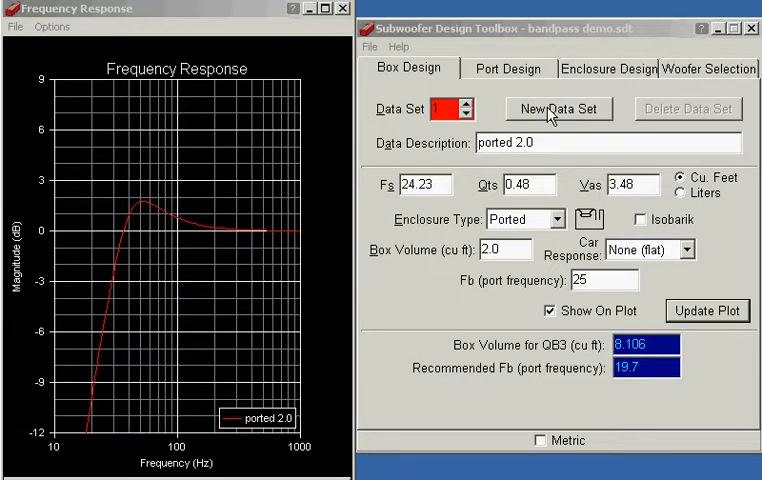
Step: Create data set 2 as a Bandpass enclosure and move to the ported fraction field
click(558, 108)
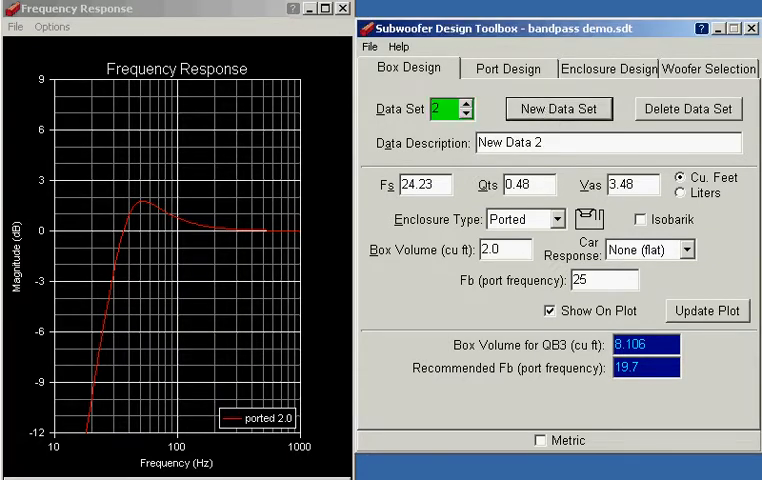
click(570, 220)
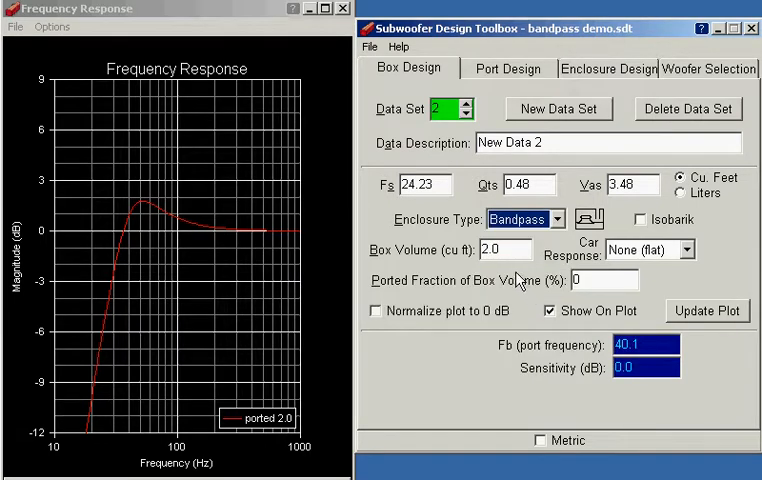
mouse_move(478, 290)
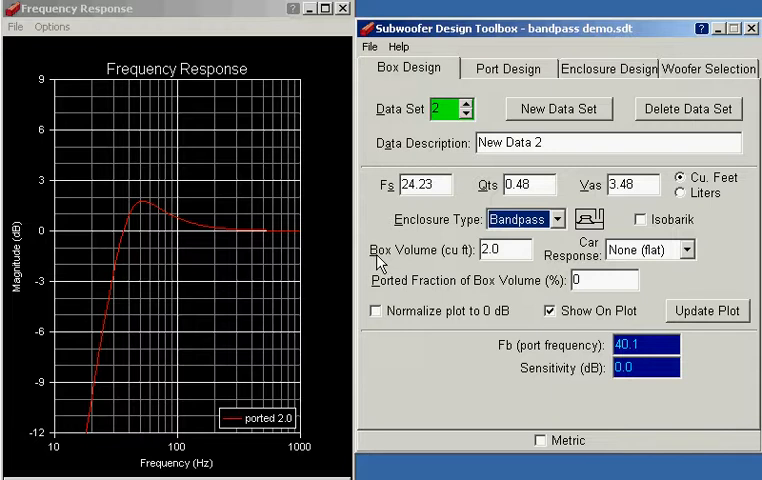
click(502, 250)
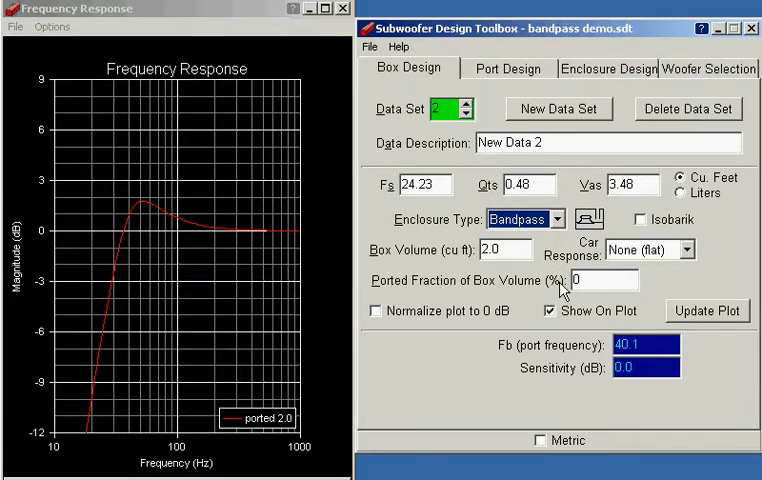
mouse_move(540, 292)
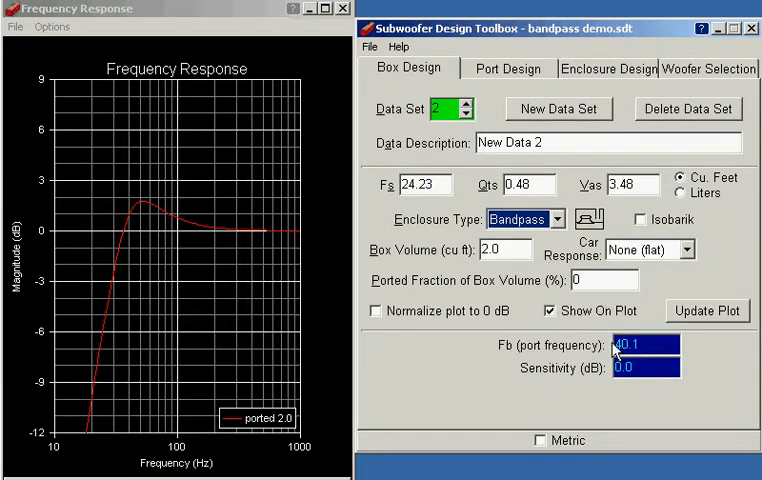
mouse_move(636, 308)
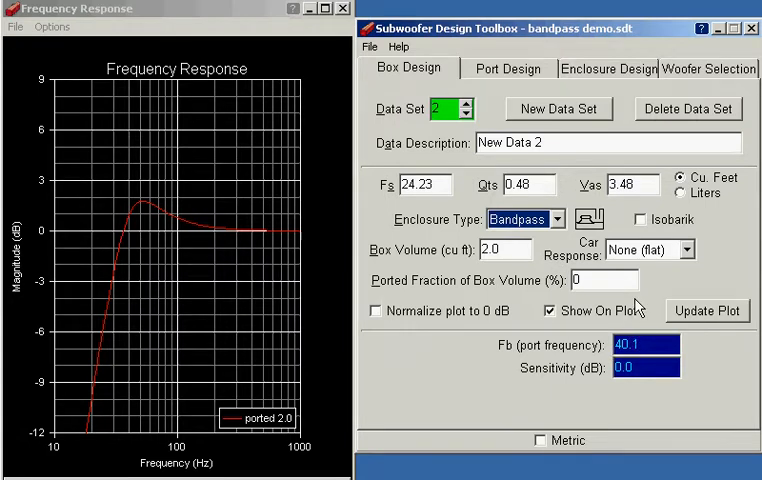
mouse_move(660, 278)
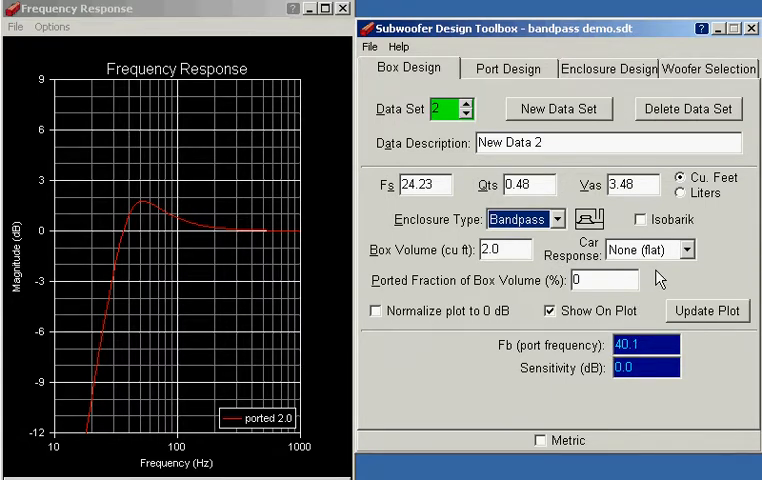
mouse_move(648, 204)
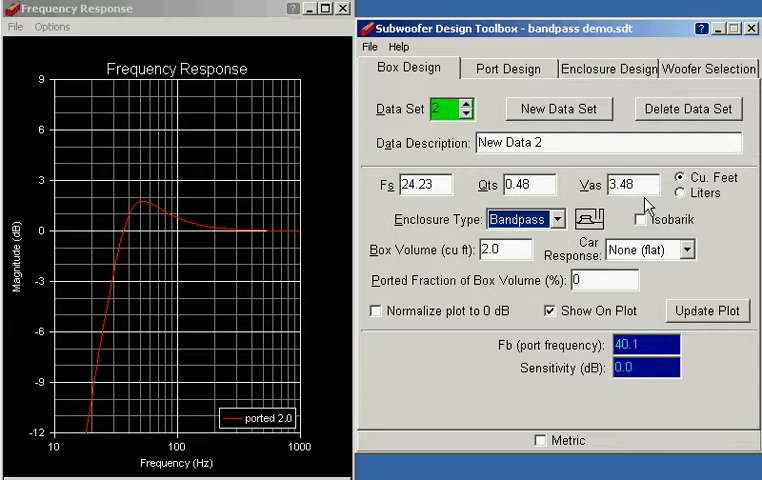
mouse_move(408, 290)
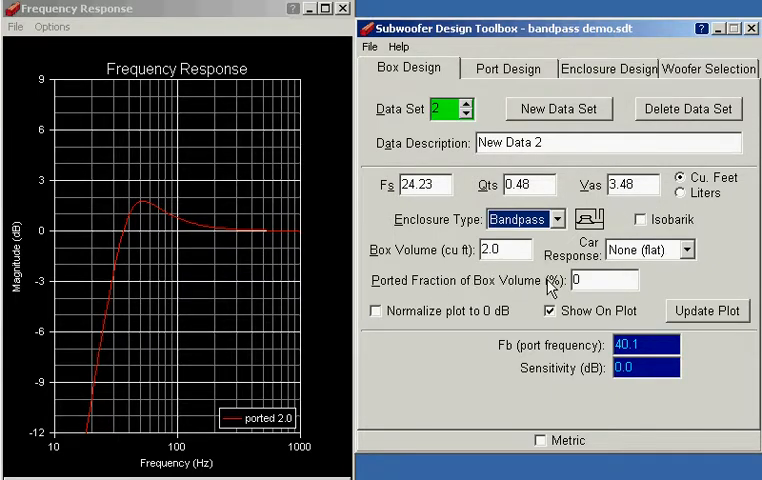
mouse_move(590, 220)
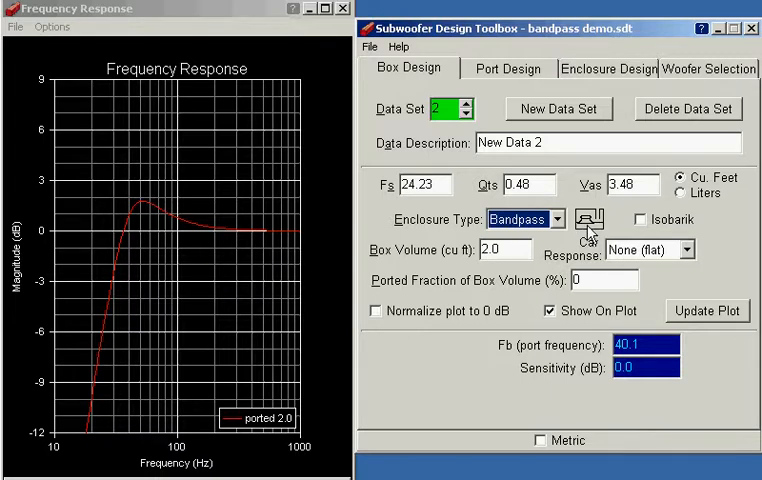
mouse_move(592, 236)
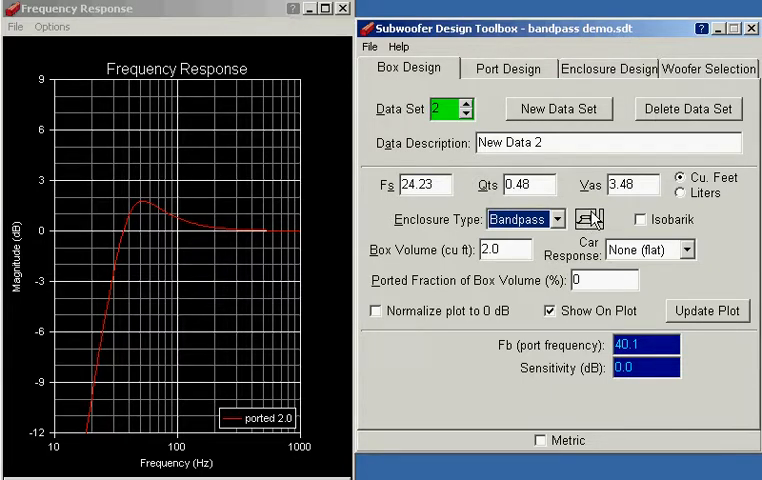
mouse_move(470, 284)
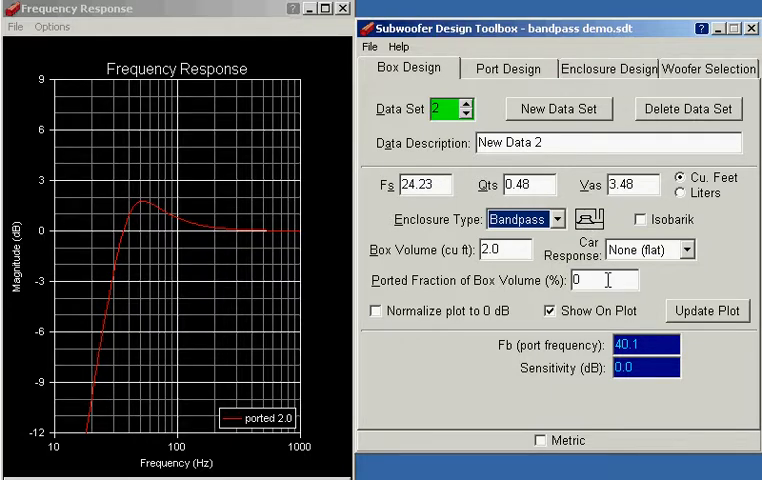
mouse_move(656, 290)
text(25)
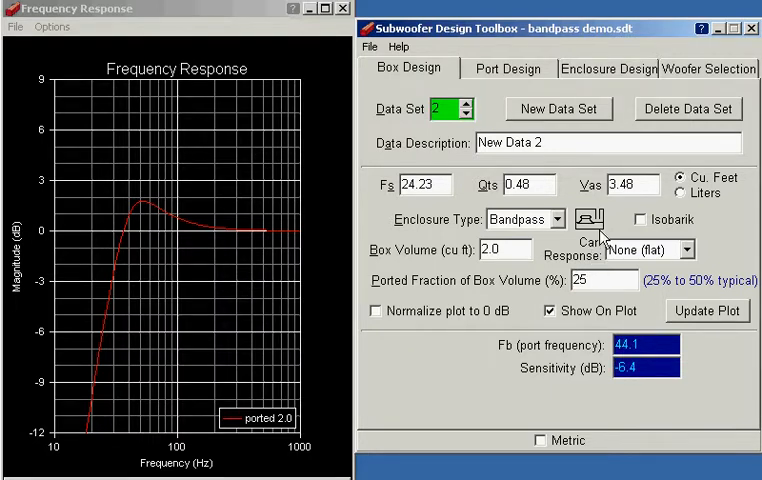
Step: Replace the Data Description text with 'bandpass 2.0 25%'
triple_click(608, 142)
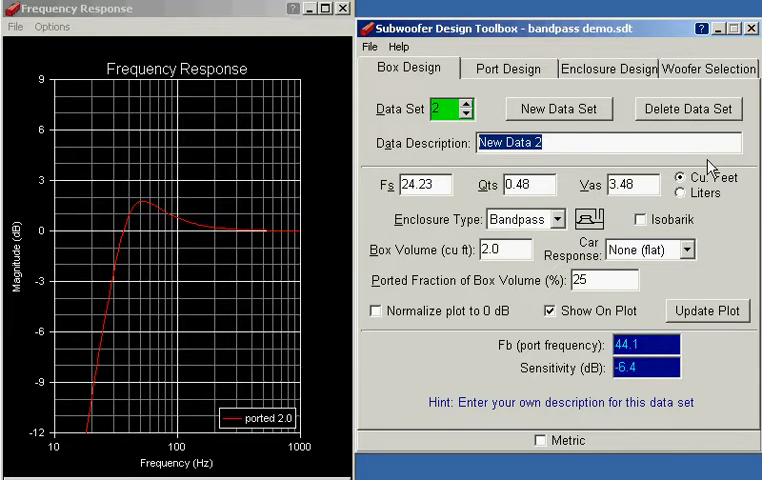
text(bandpass 2.)
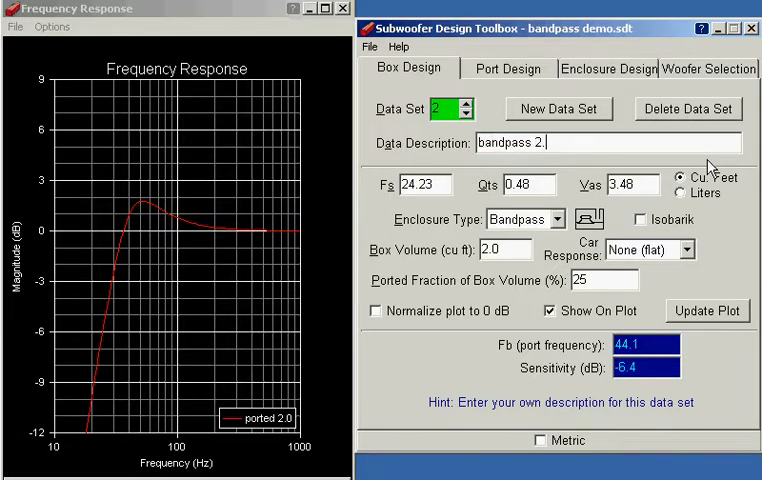
text(0)
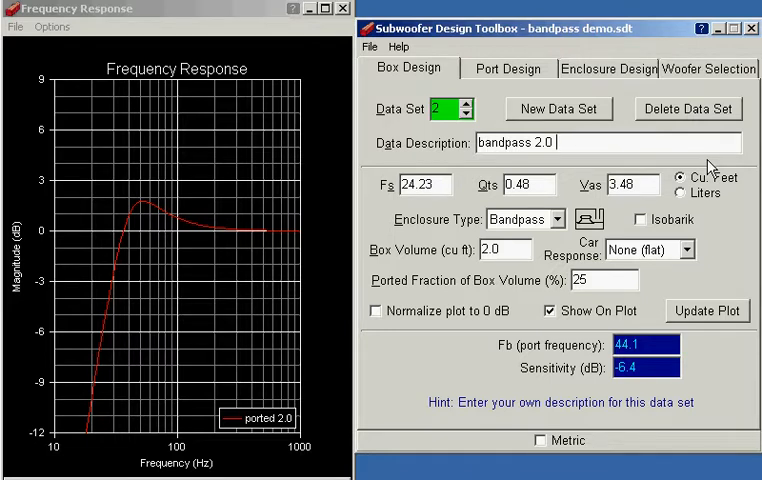
text(25%)
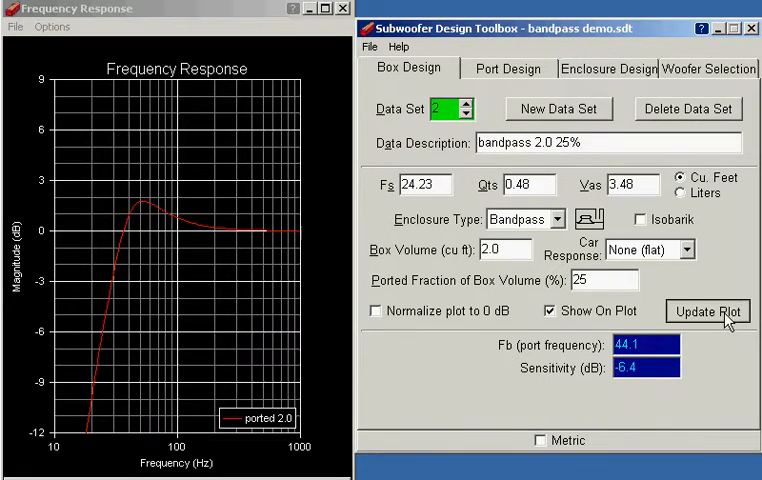
Step: Update the plot so the bandpass 2.0 25% curve appears beside ported 2.0
click(708, 312)
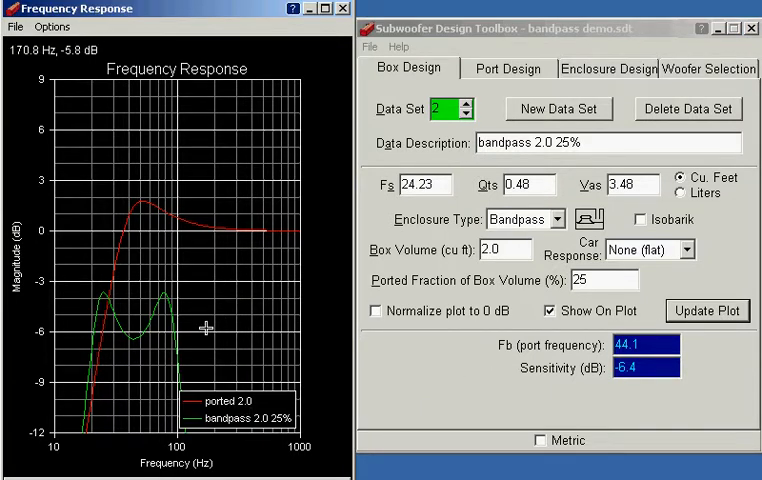
mouse_move(84, 330)
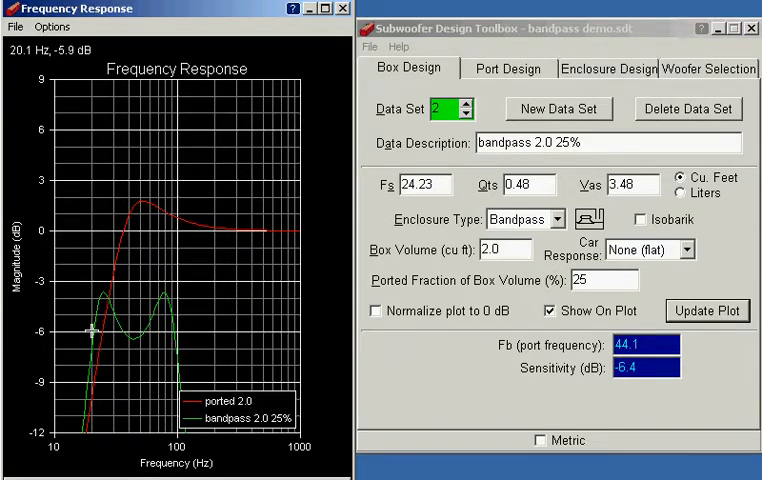
mouse_move(104, 300)
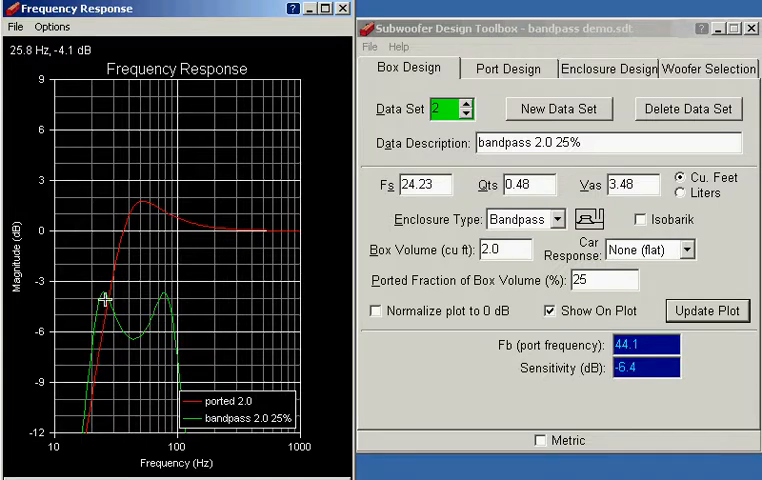
mouse_move(96, 384)
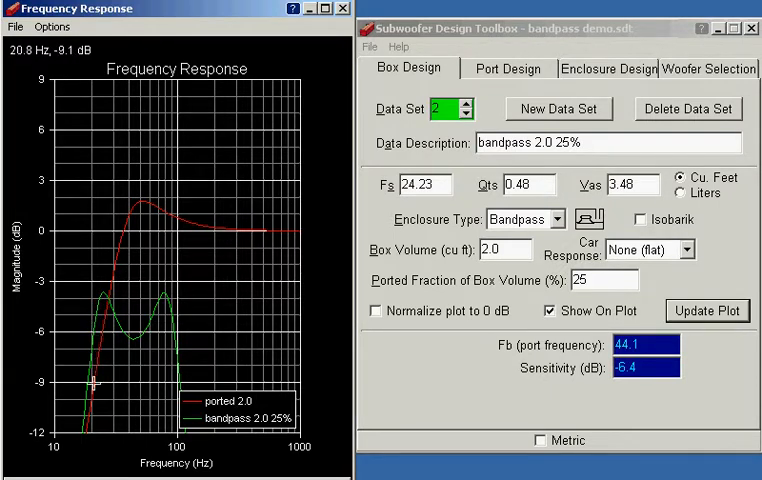
mouse_move(168, 308)
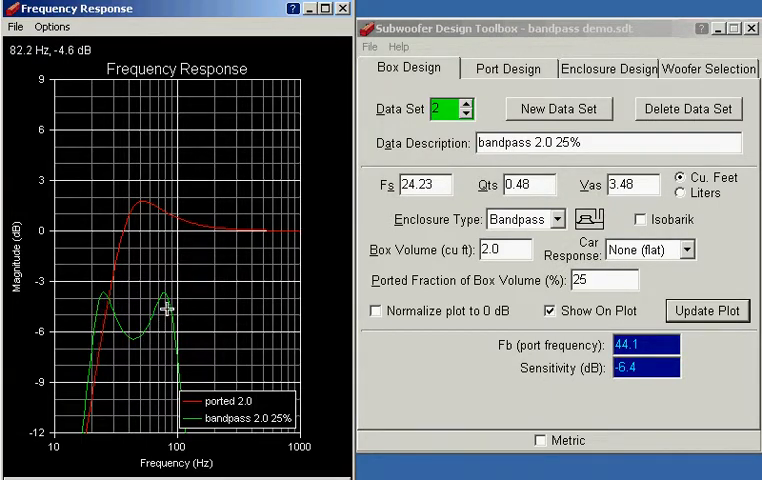
mouse_move(176, 340)
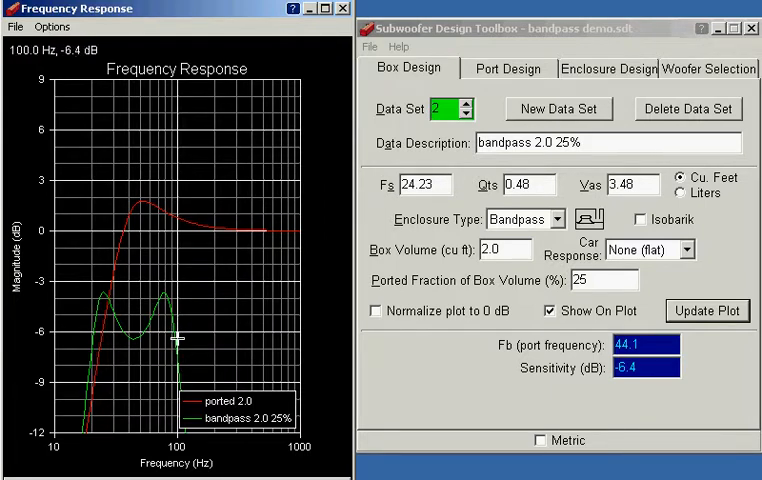
mouse_move(178, 336)
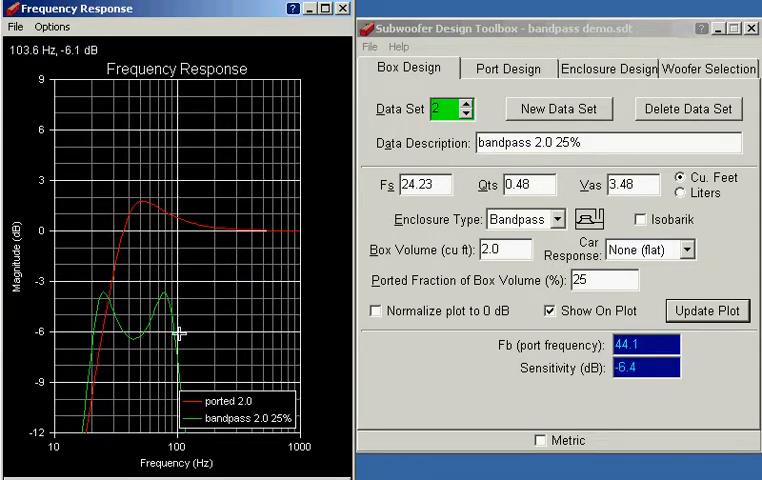
mouse_move(178, 330)
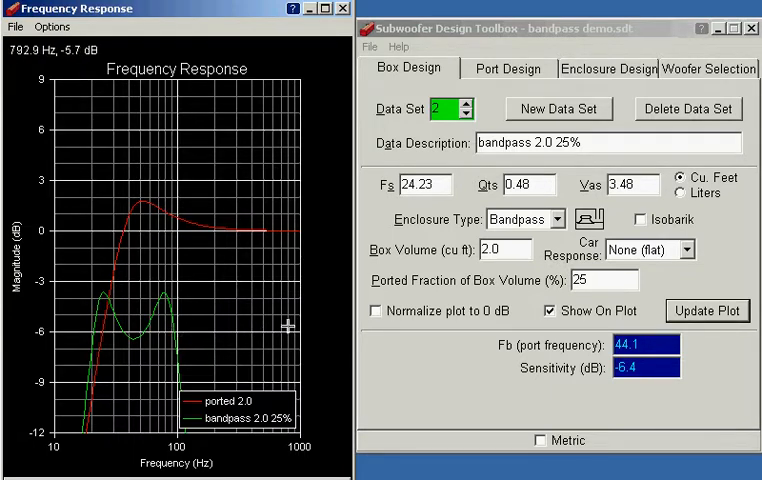
mouse_move(556, 112)
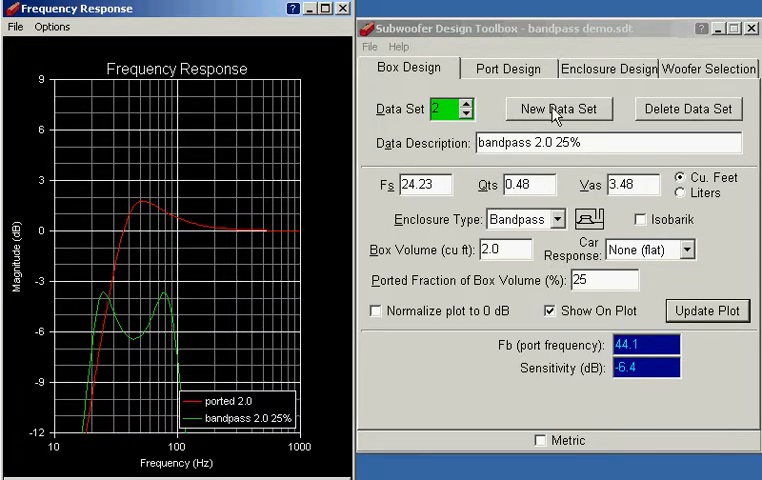
Step: Create data set 3 described as 'bandpass 2.0 50%'
click(556, 108)
text(b)
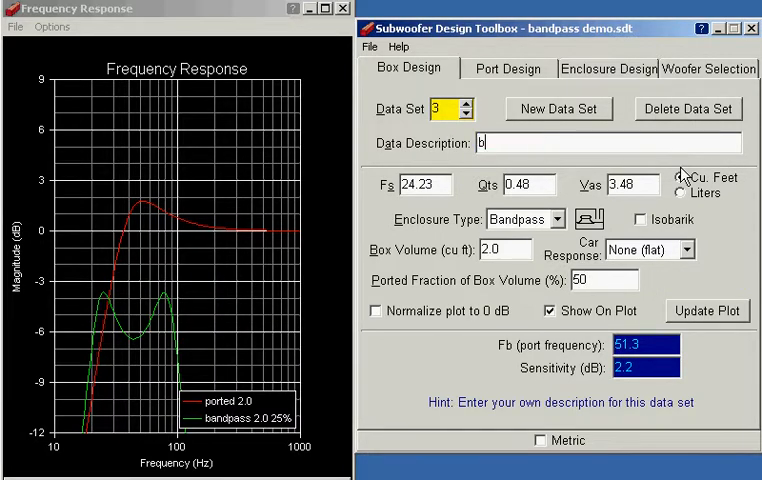
text(andpass)
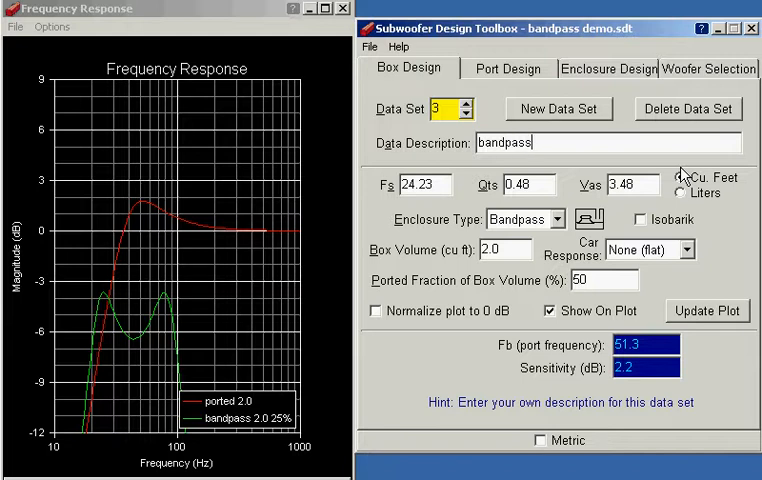
text(2.0)
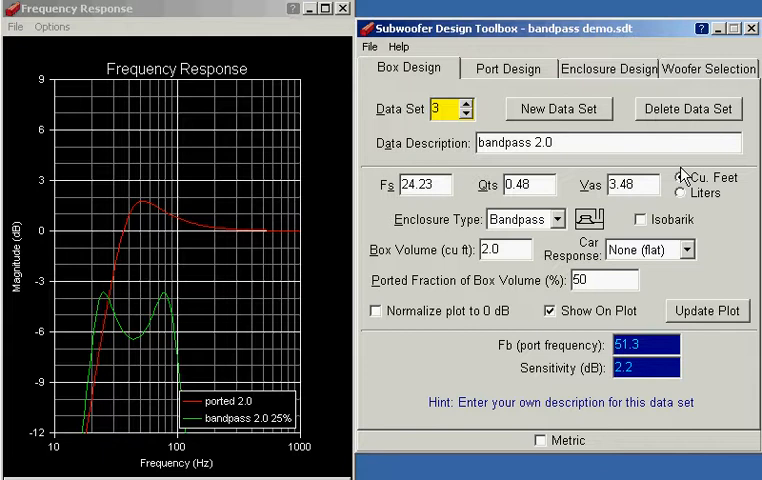
text(50%)
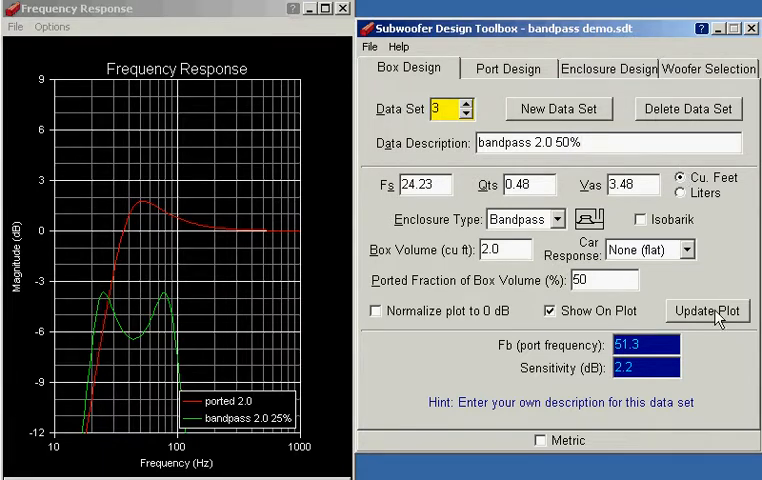
click(708, 310)
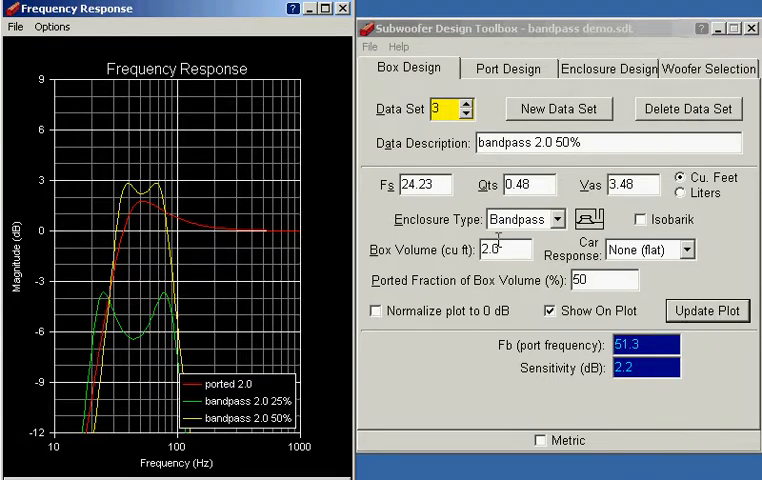
mouse_move(112, 318)
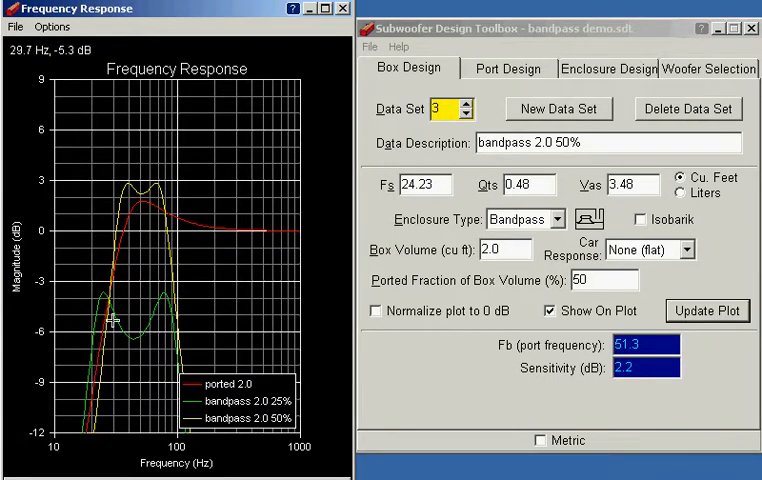
mouse_move(112, 324)
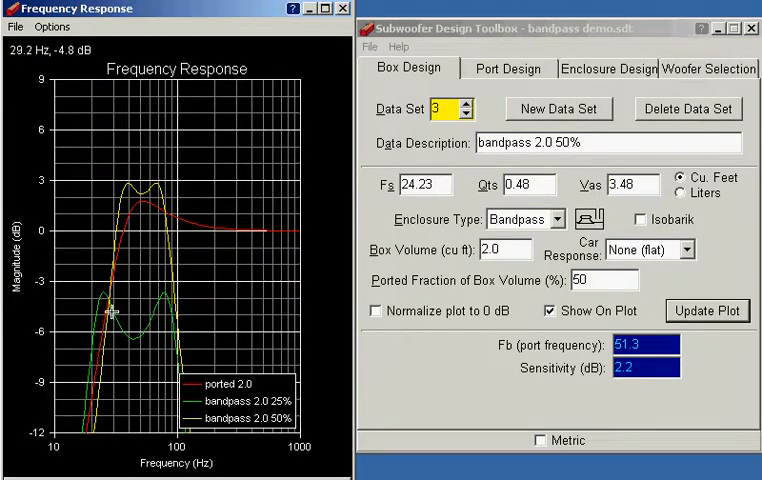
mouse_move(120, 328)
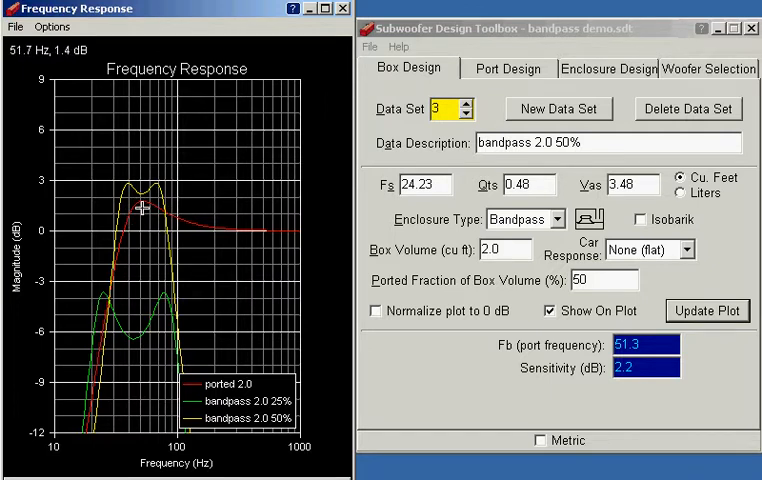
mouse_move(204, 230)
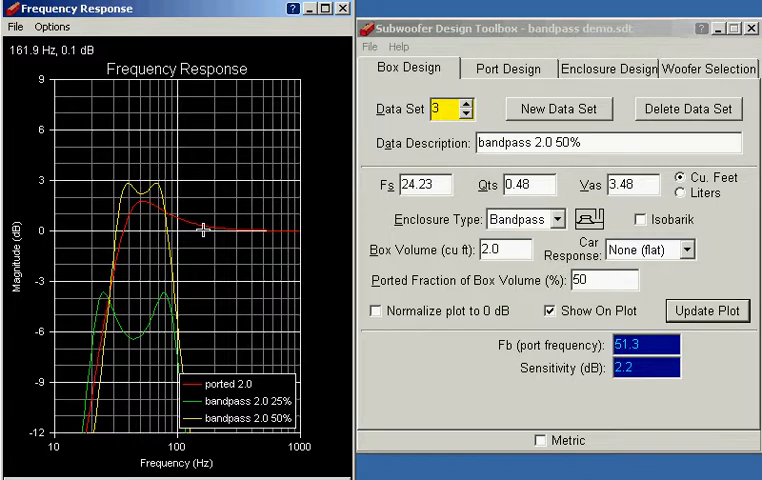
mouse_move(144, 192)
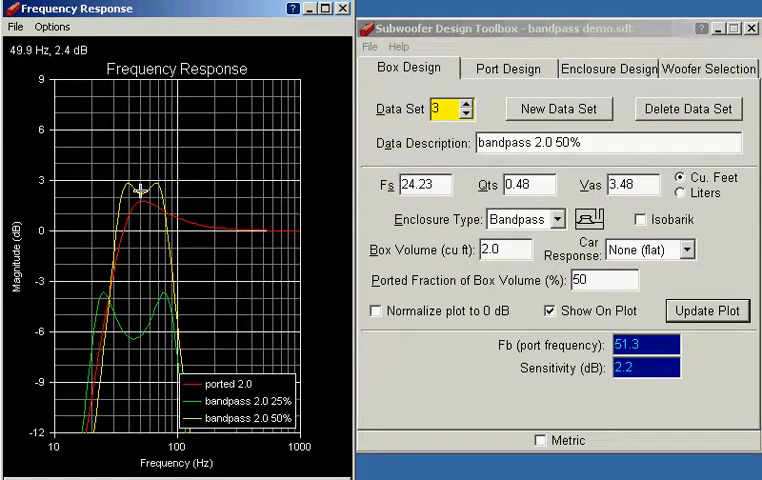
mouse_move(142, 188)
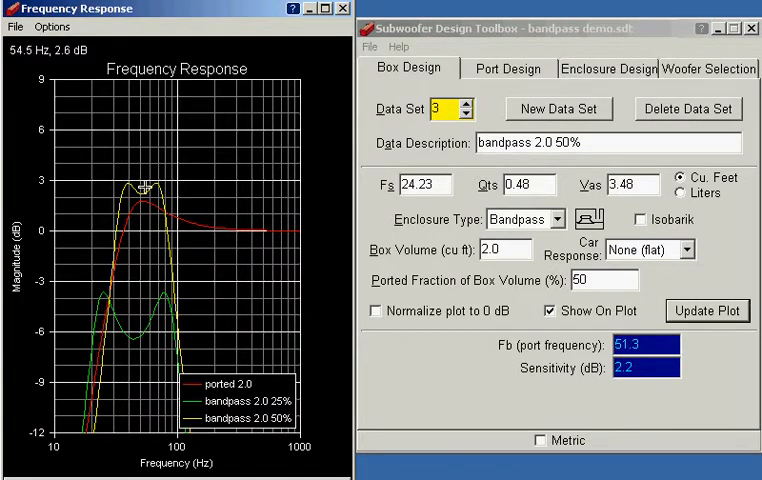
mouse_move(122, 312)
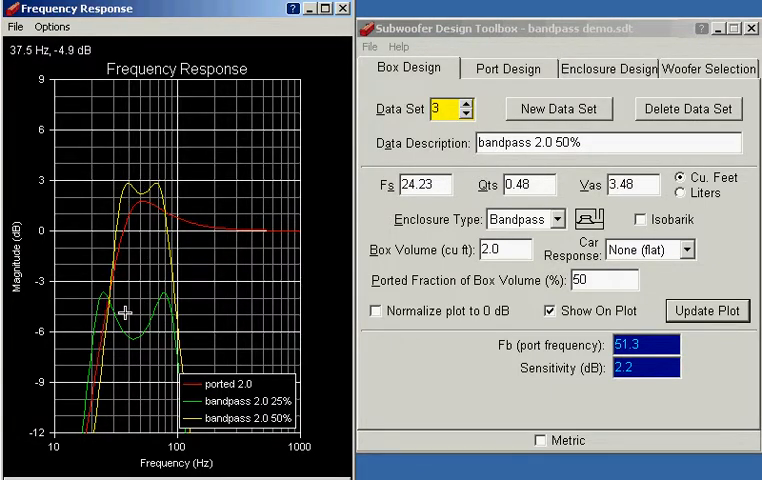
mouse_move(124, 184)
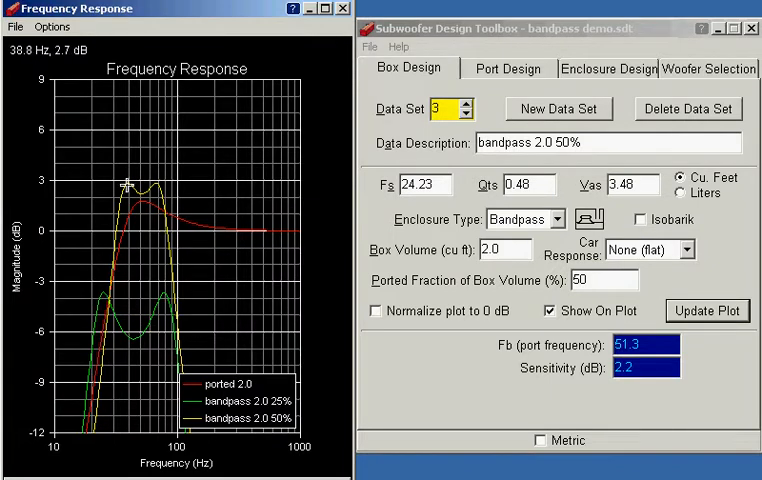
mouse_move(150, 304)
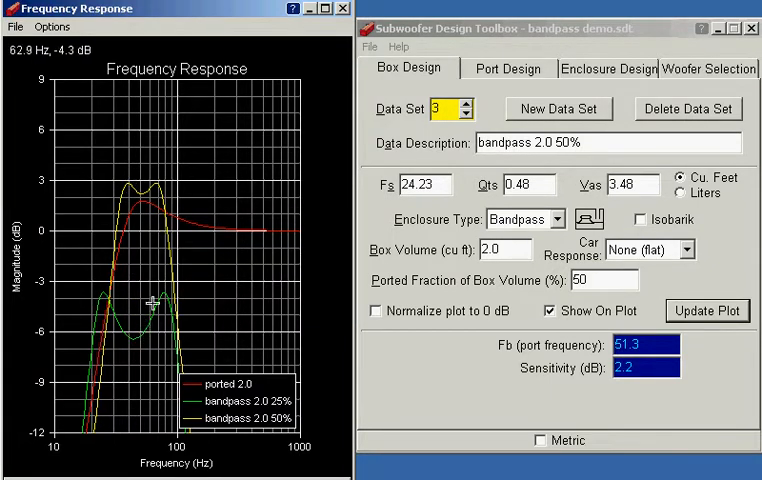
mouse_move(210, 184)
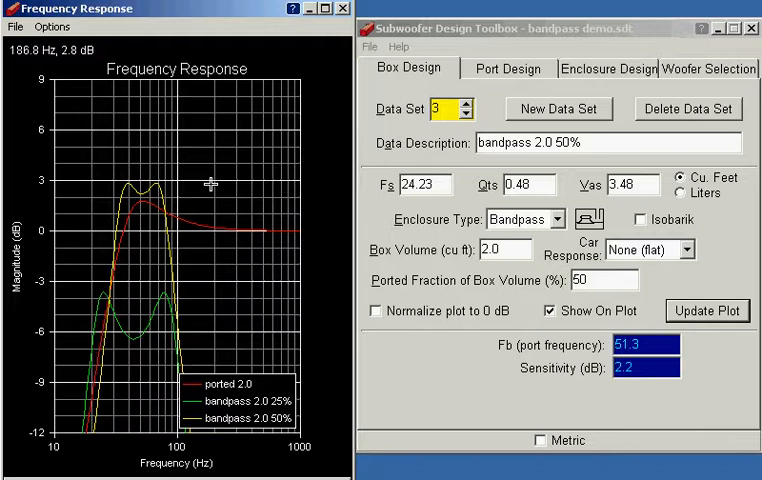
mouse_move(126, 202)
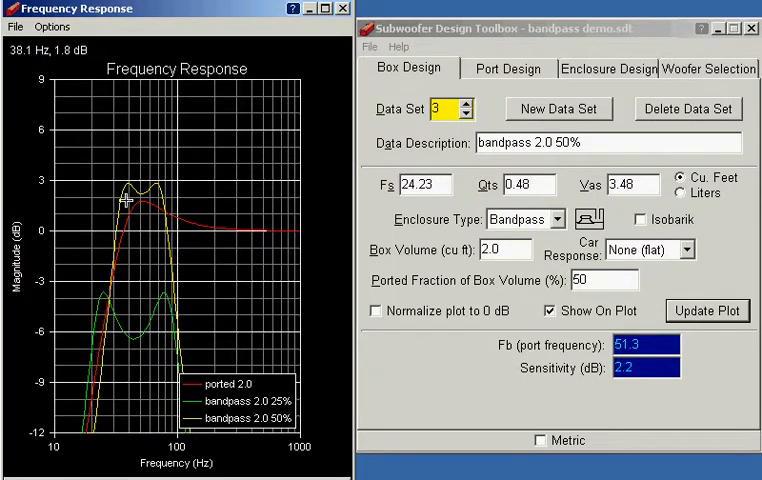
mouse_move(150, 188)
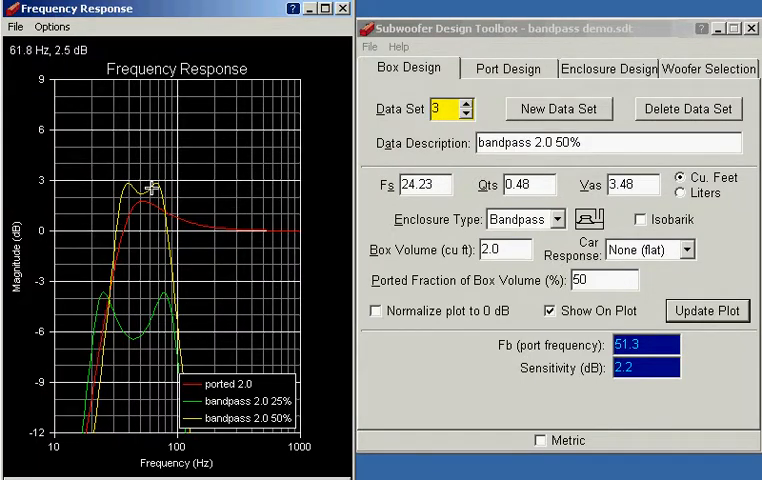
mouse_move(148, 192)
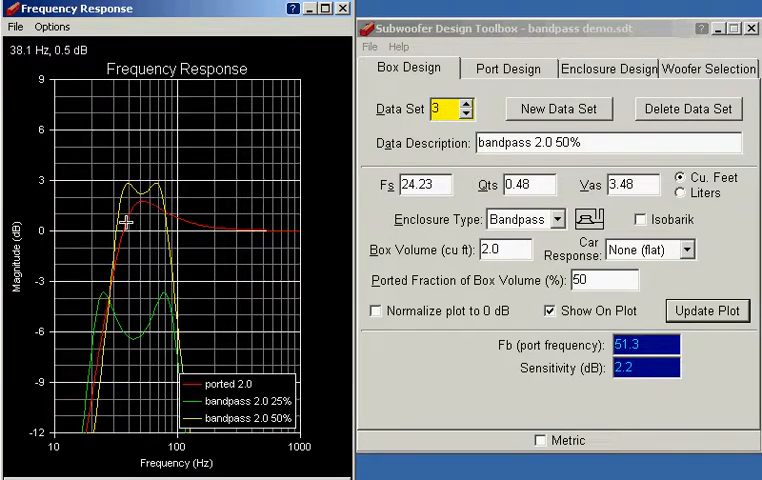
mouse_move(144, 180)
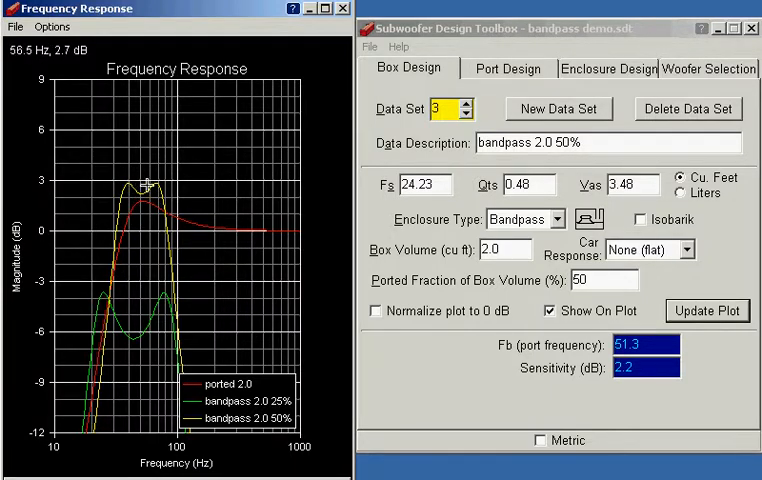
mouse_move(156, 190)
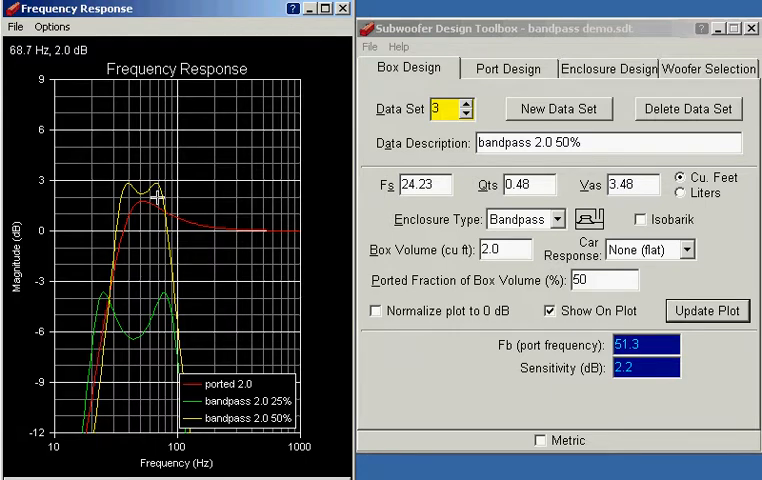
mouse_move(84, 320)
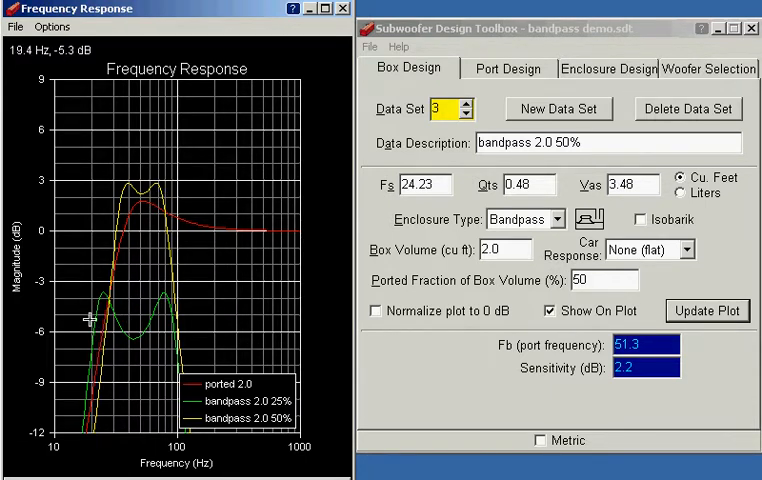
mouse_move(168, 298)
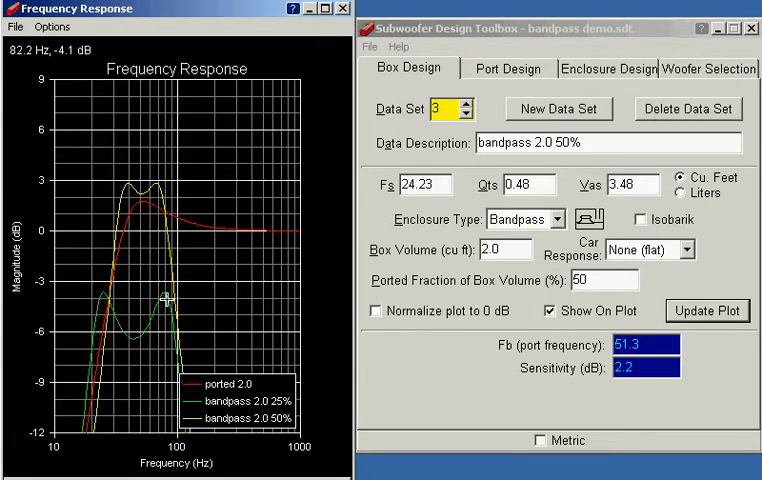
mouse_move(132, 190)
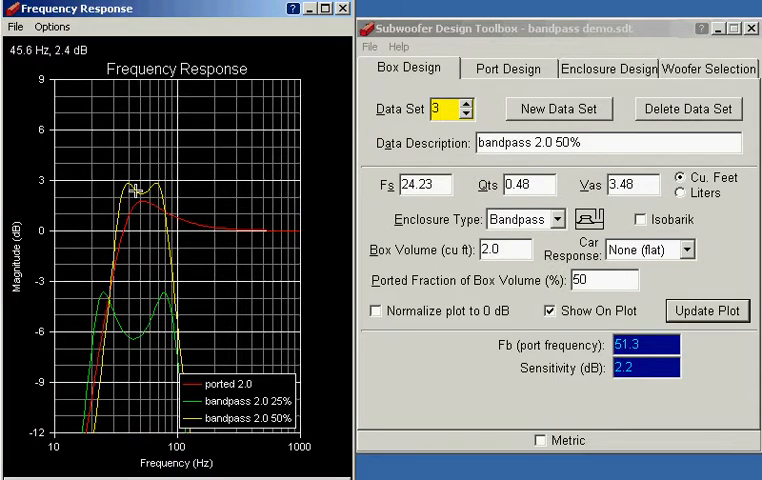
mouse_move(138, 184)
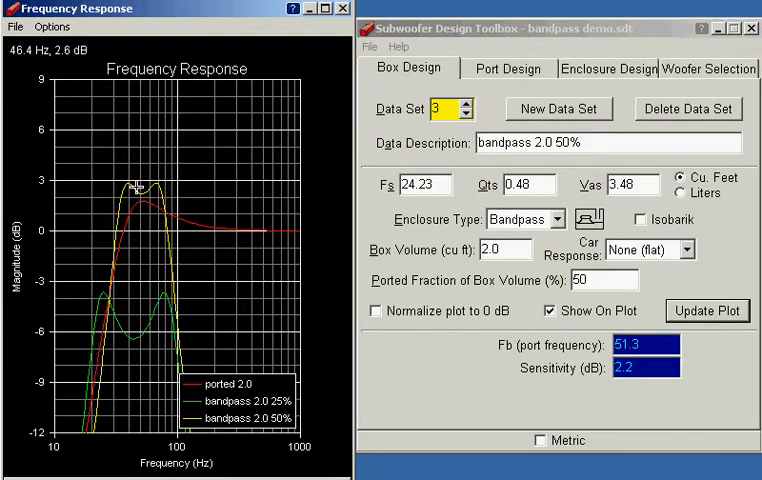
mouse_move(130, 190)
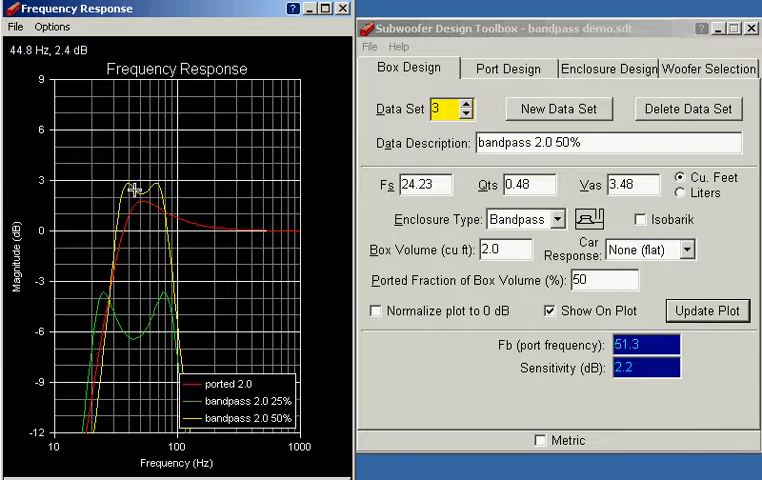
mouse_move(112, 230)
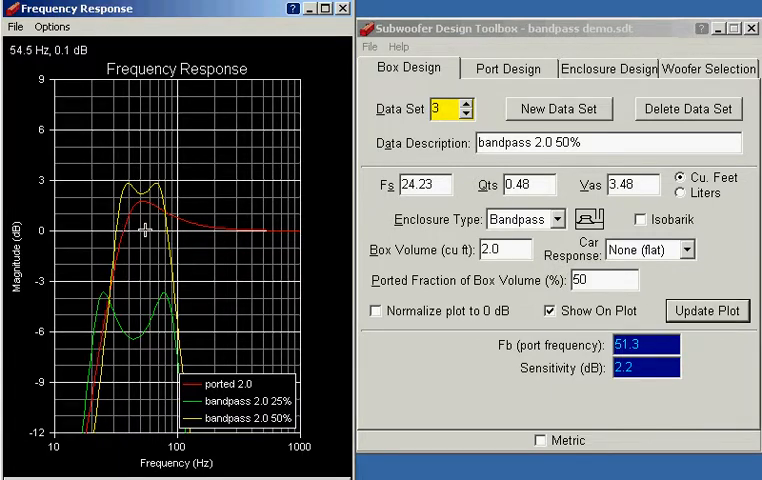
mouse_move(160, 228)
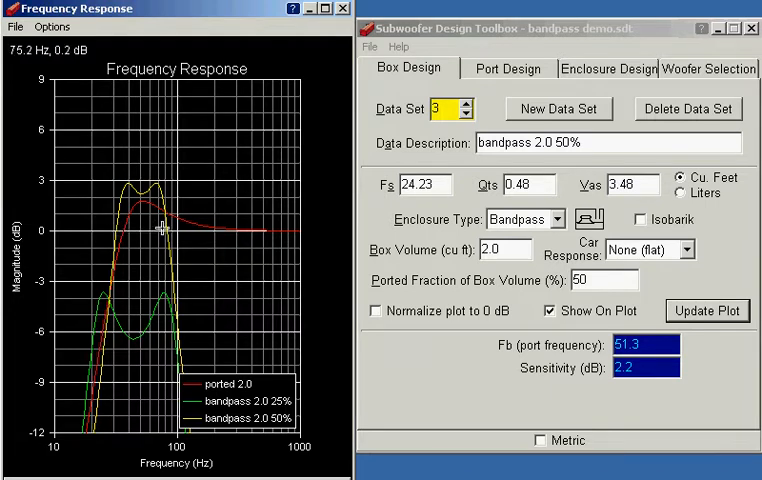
mouse_move(148, 252)
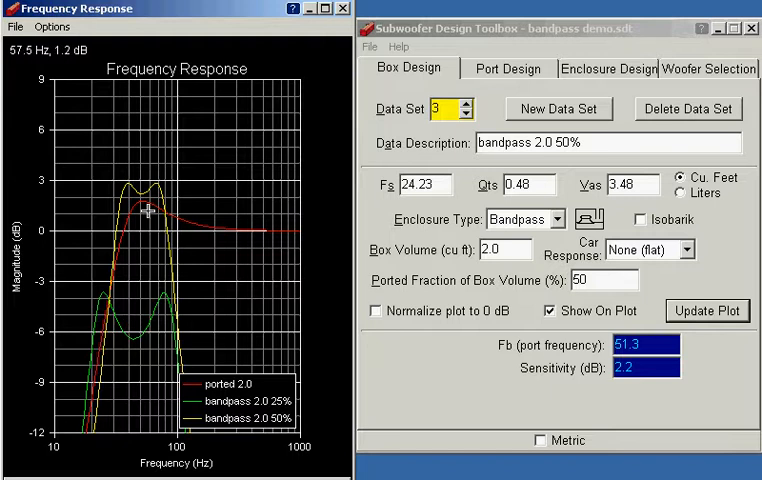
mouse_move(168, 232)
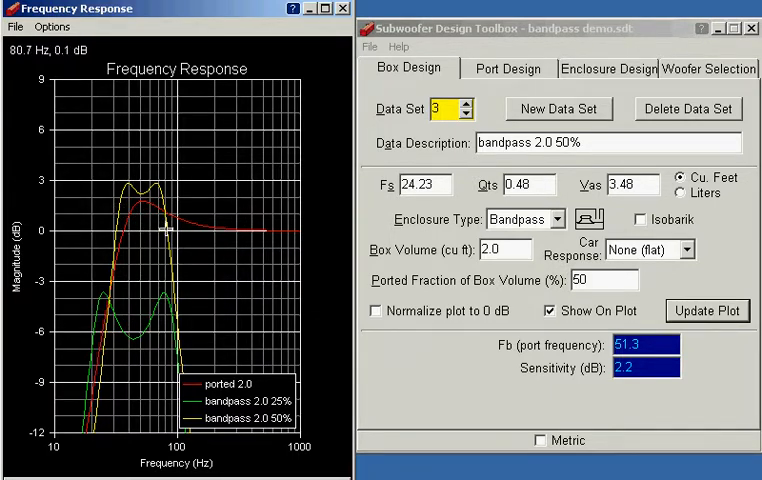
mouse_move(148, 166)
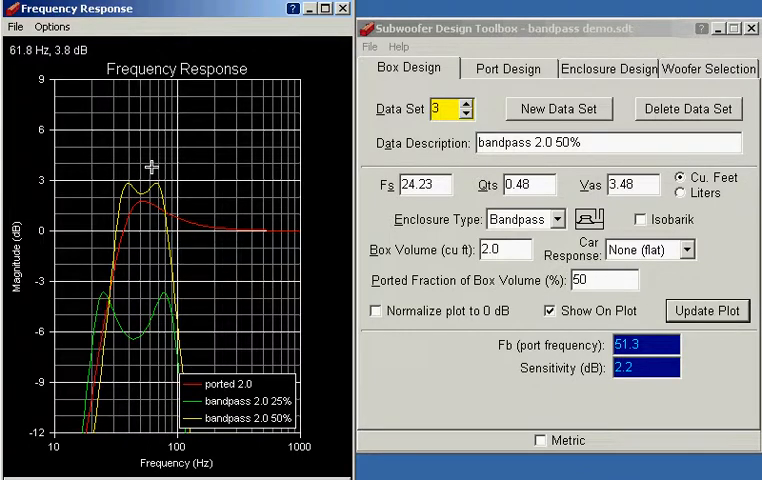
mouse_move(140, 136)
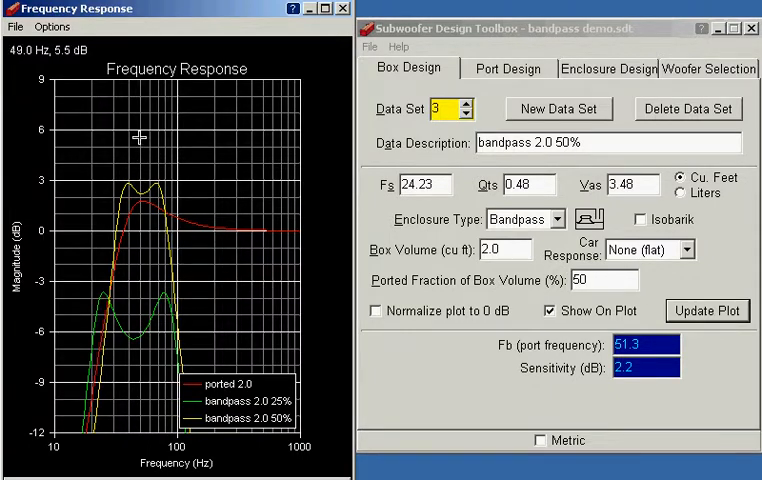
mouse_move(136, 132)
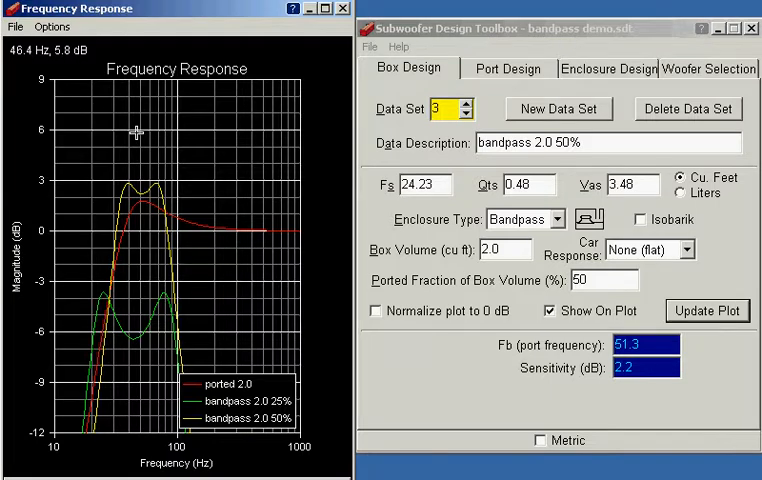
mouse_move(136, 132)
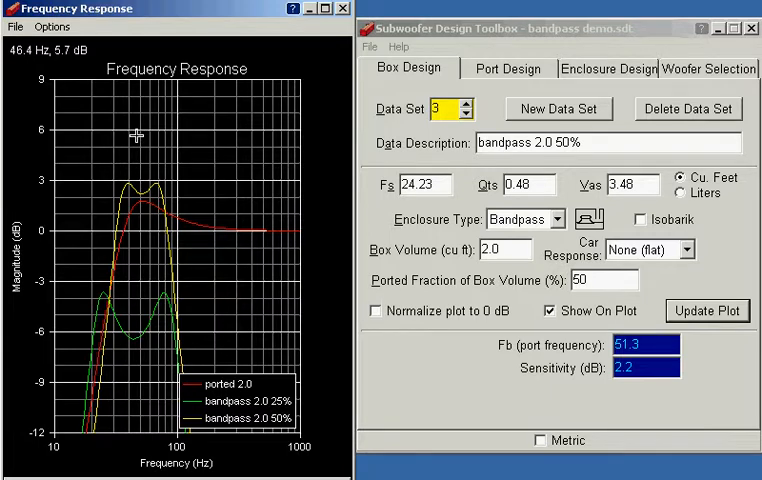
mouse_move(116, 222)
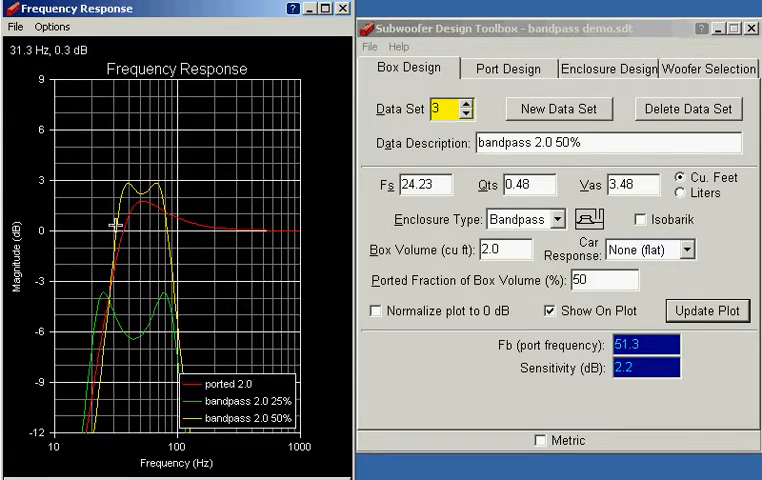
mouse_move(112, 190)
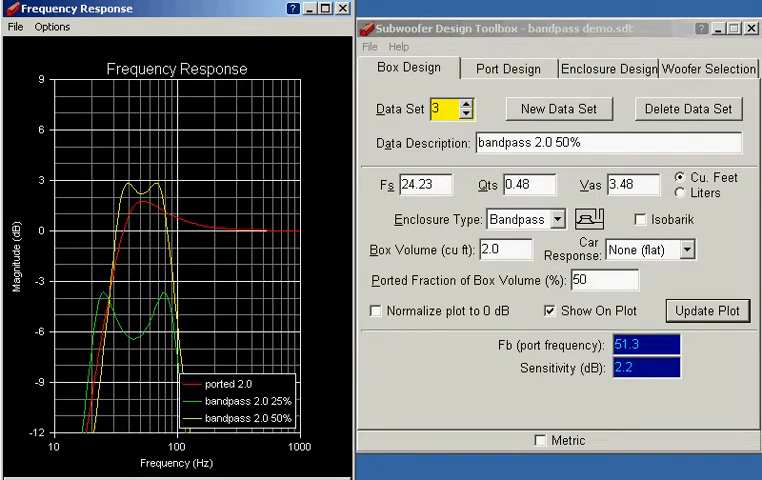
mouse_move(428, 350)
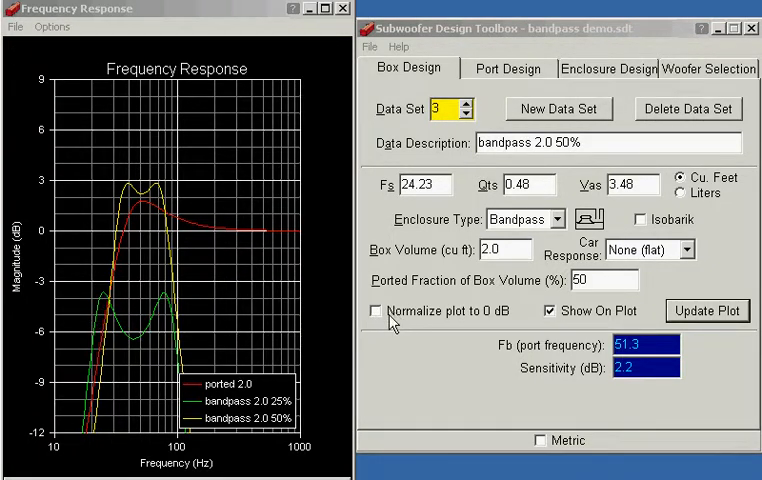
mouse_move(432, 322)
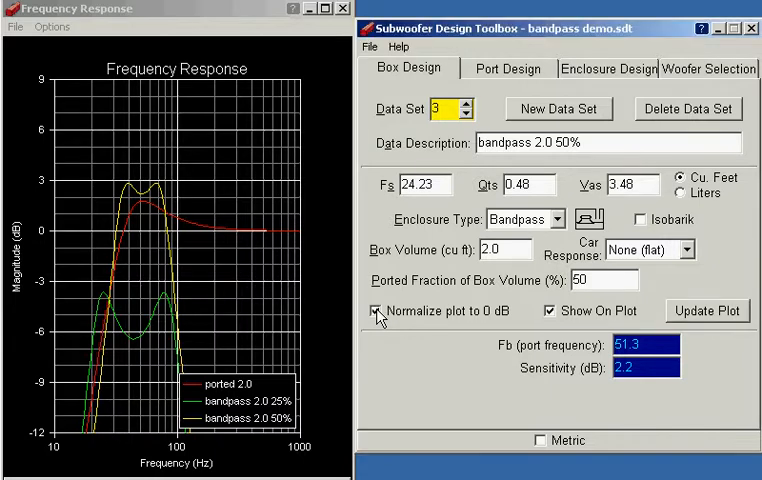
Step: Turn on 'Normalize plot to 0 dB' for data sets 3 and 2 and update the plot
click(376, 312)
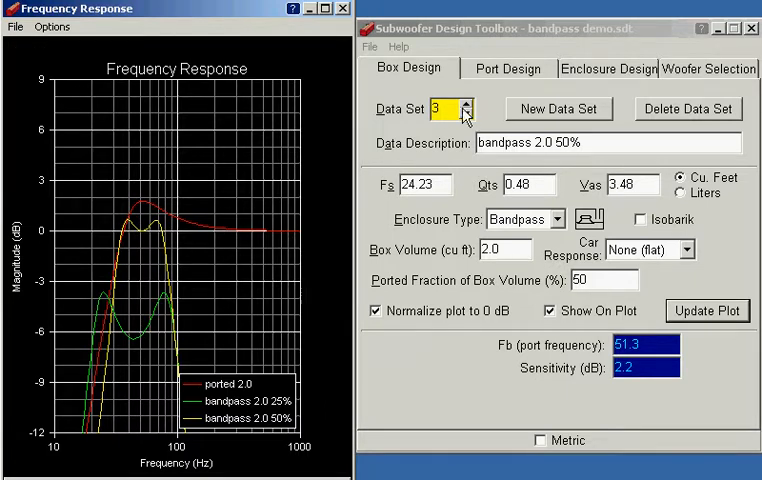
click(458, 114)
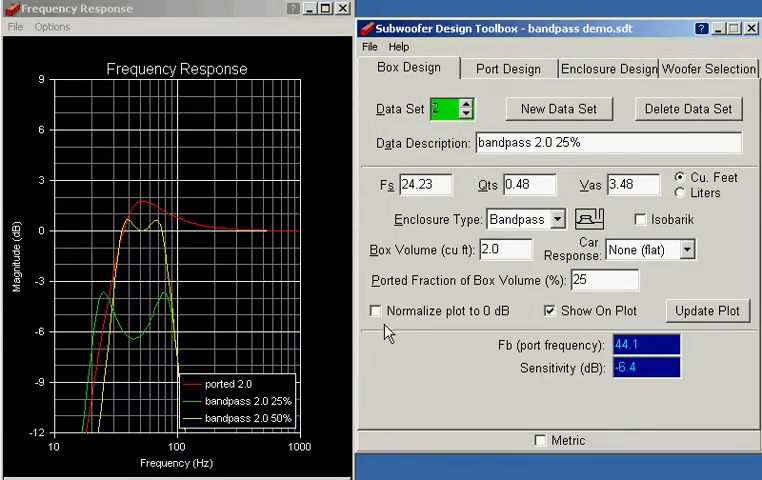
click(376, 310)
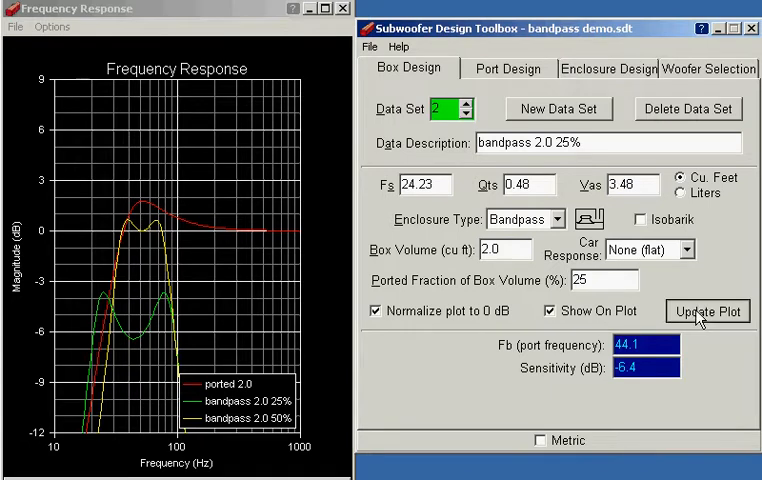
click(706, 312)
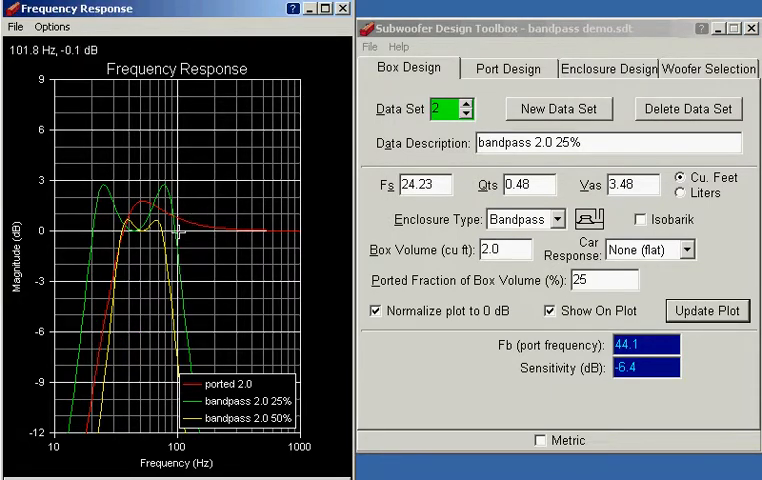
mouse_move(88, 230)
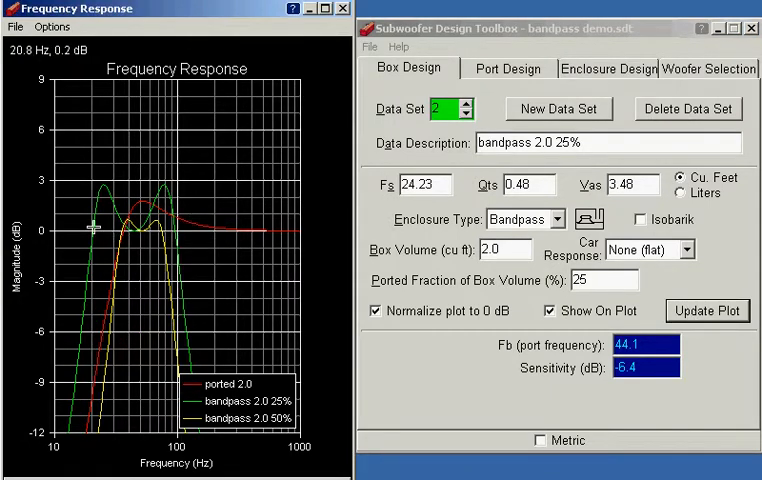
mouse_move(100, 228)
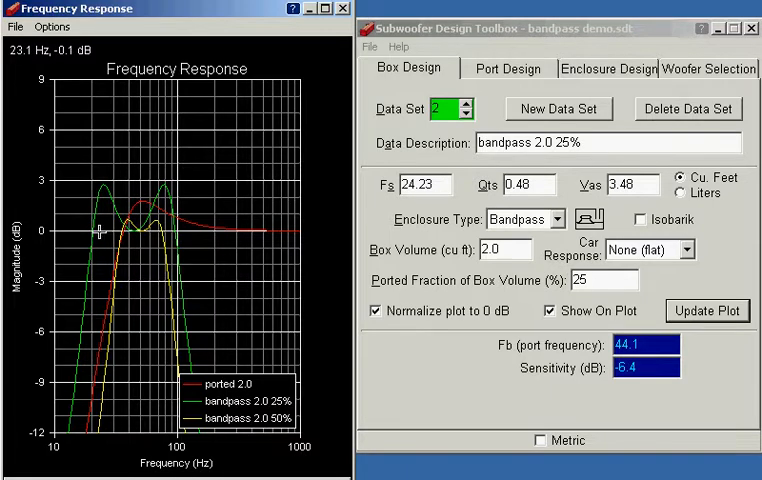
mouse_move(160, 232)
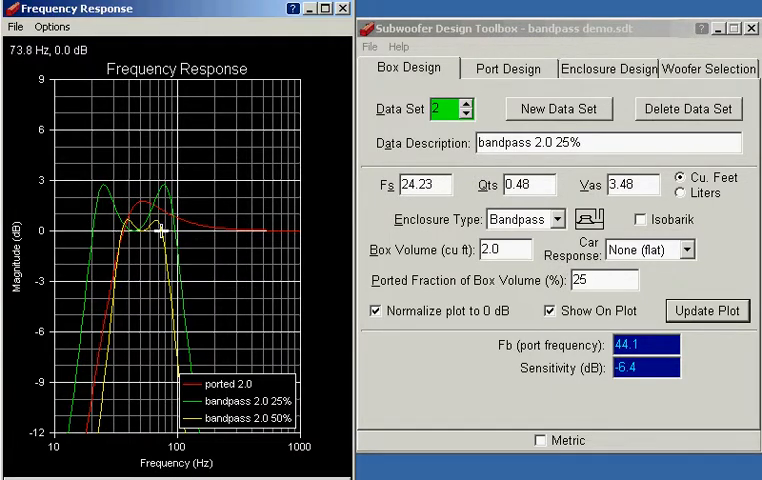
mouse_move(176, 230)
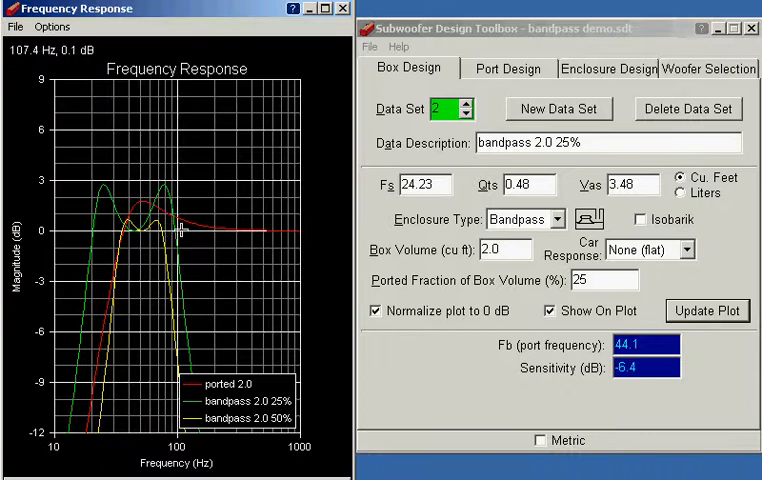
mouse_move(160, 228)
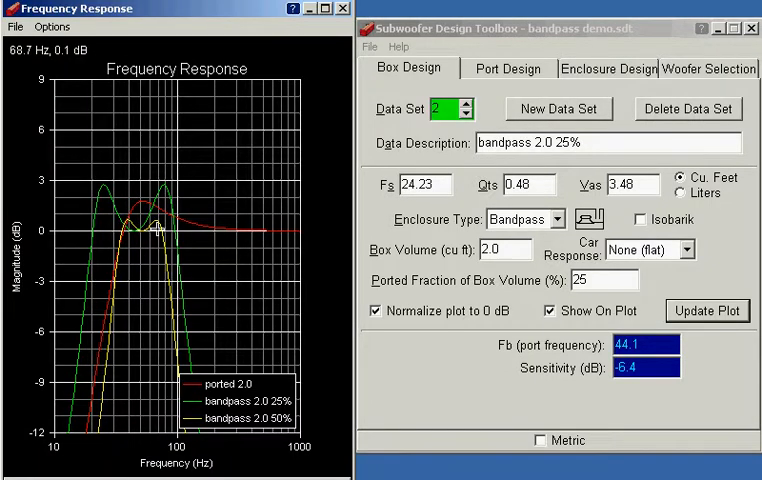
mouse_move(118, 232)
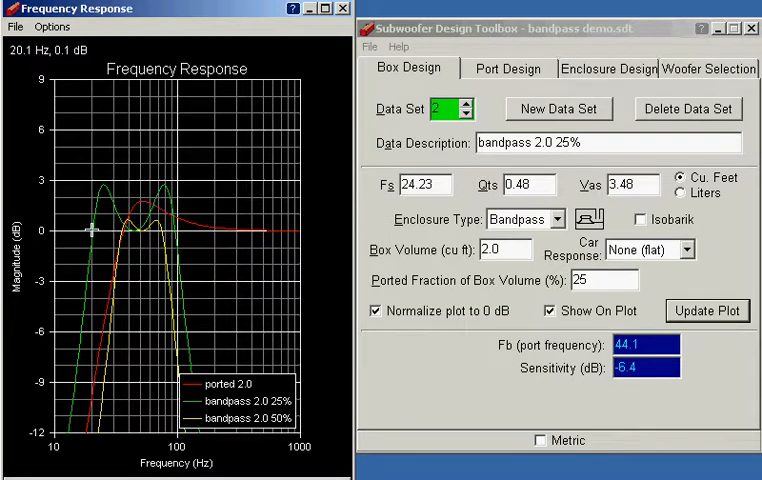
mouse_move(98, 228)
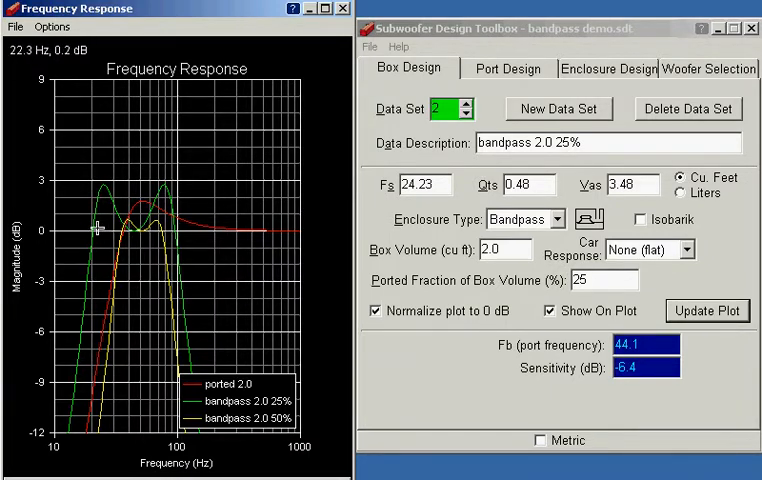
mouse_move(90, 232)
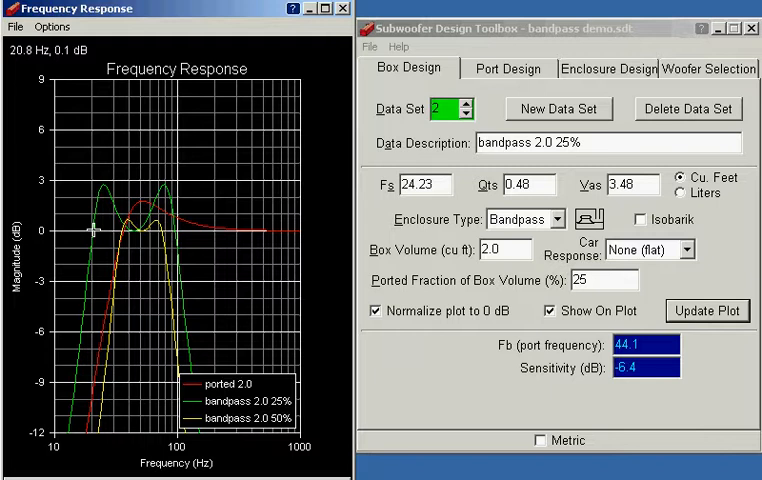
mouse_move(96, 232)
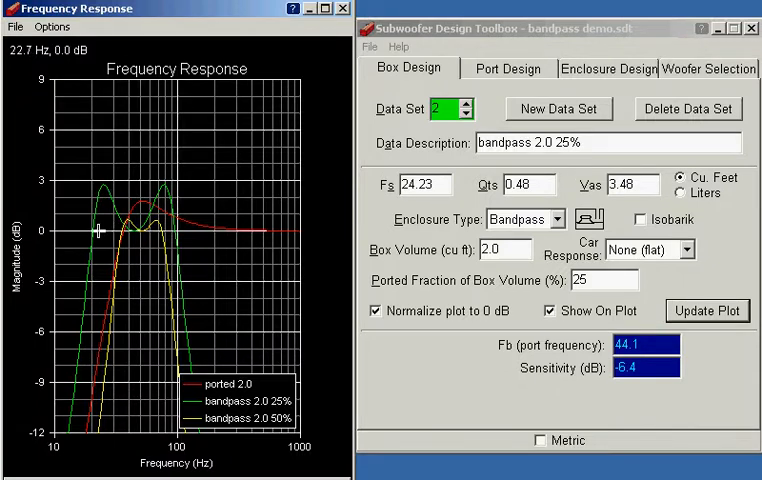
mouse_move(112, 230)
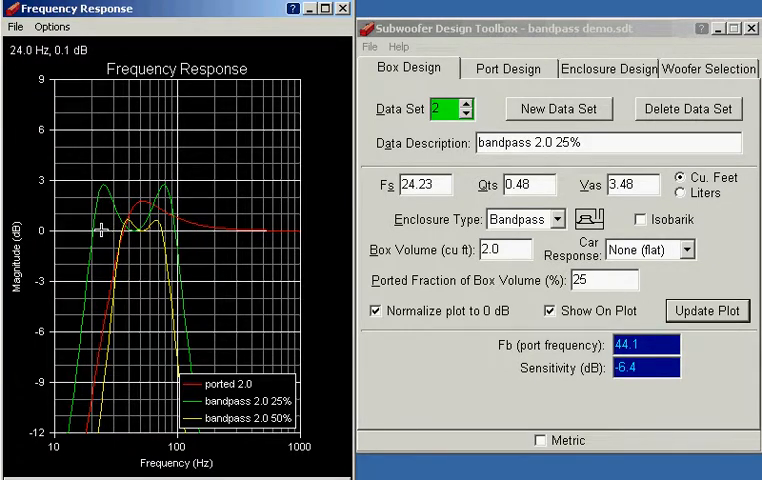
mouse_move(90, 230)
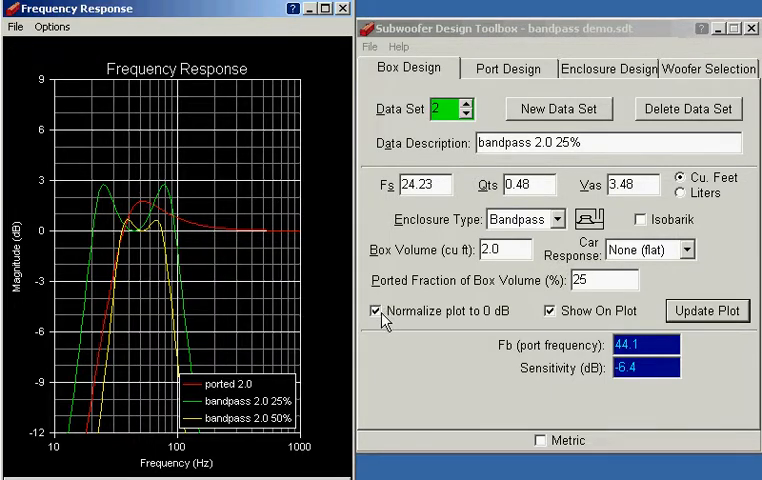
Step: Turn off 'Normalize plot to 0 dB' for data sets 2 and 3
click(376, 312)
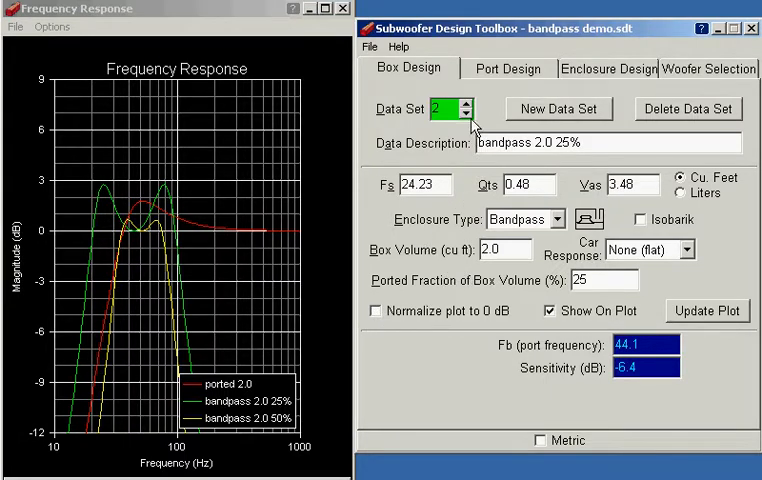
click(456, 104)
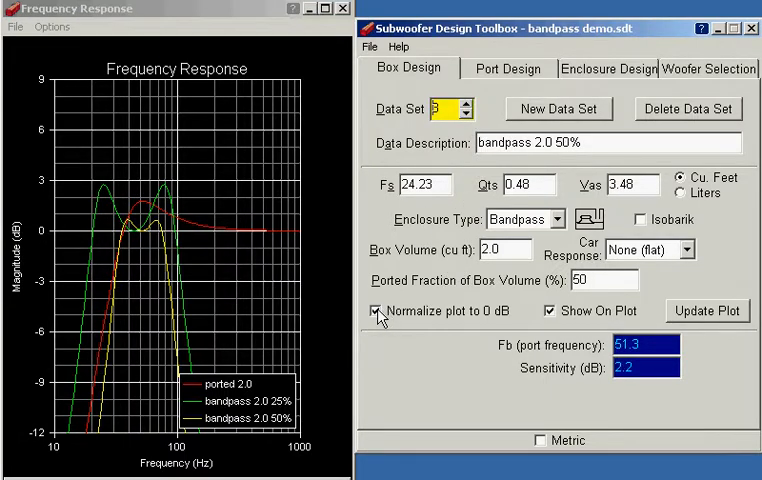
click(376, 310)
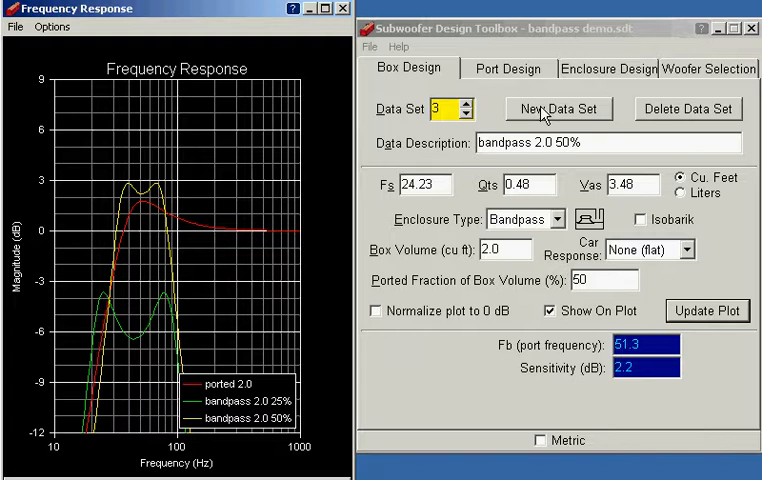
Step: Create data set 4 named 'bandpass 2.0' with a 40% ported fraction and plot it
click(556, 108)
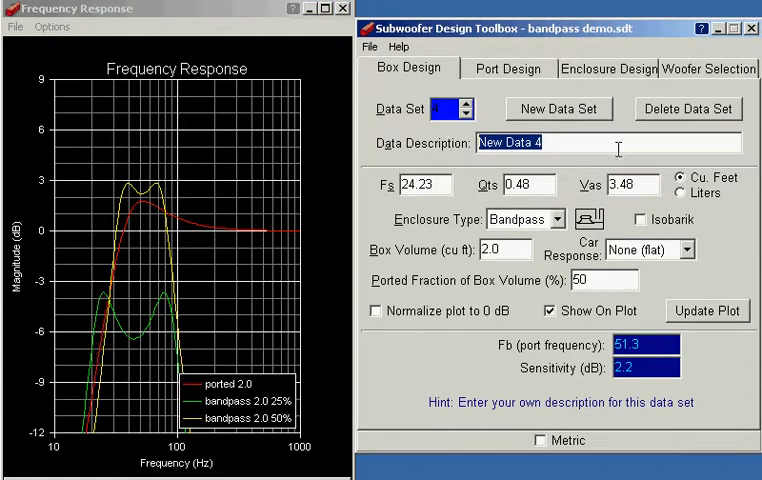
mouse_move(644, 140)
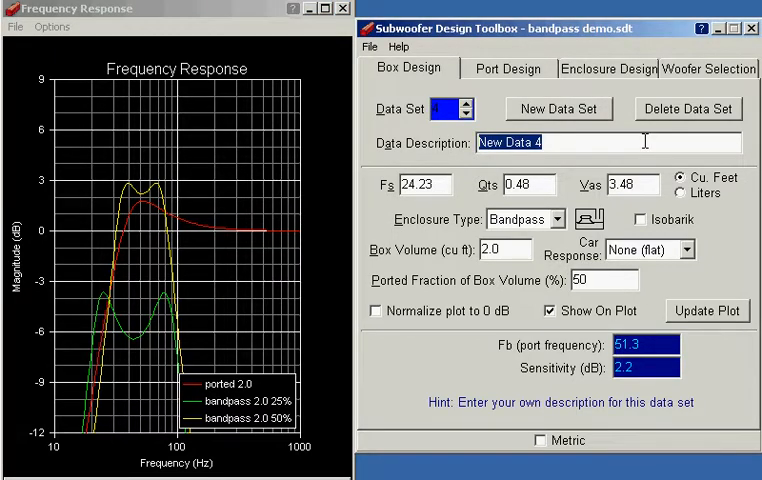
text(bandpa)
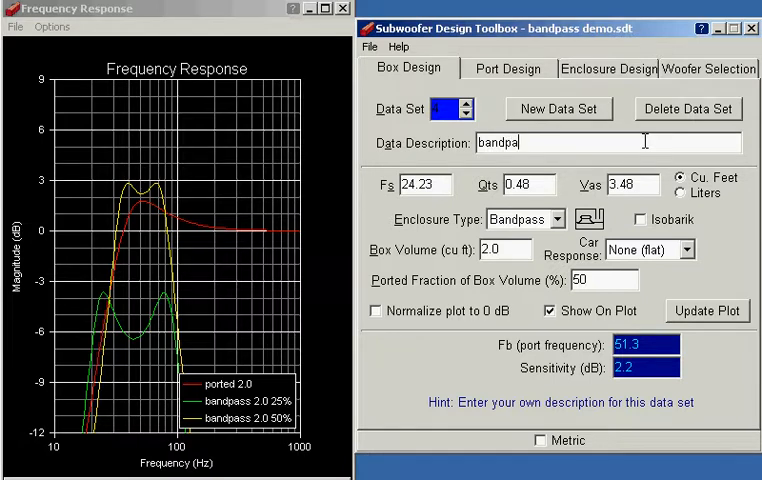
text(ss)
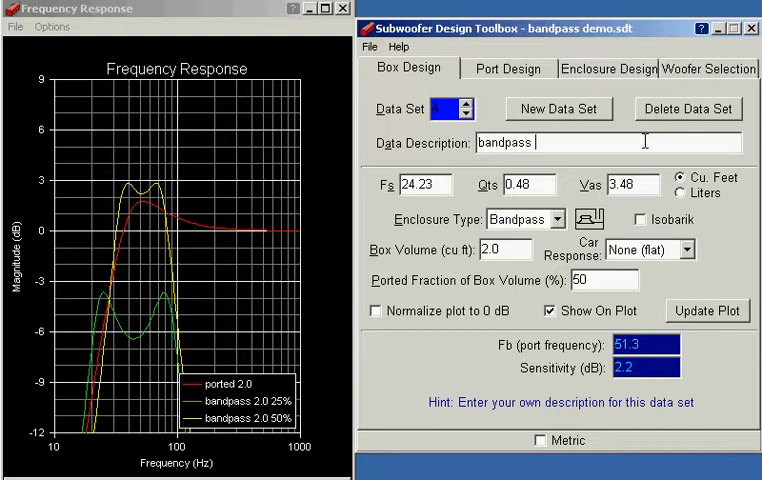
text(2.0)
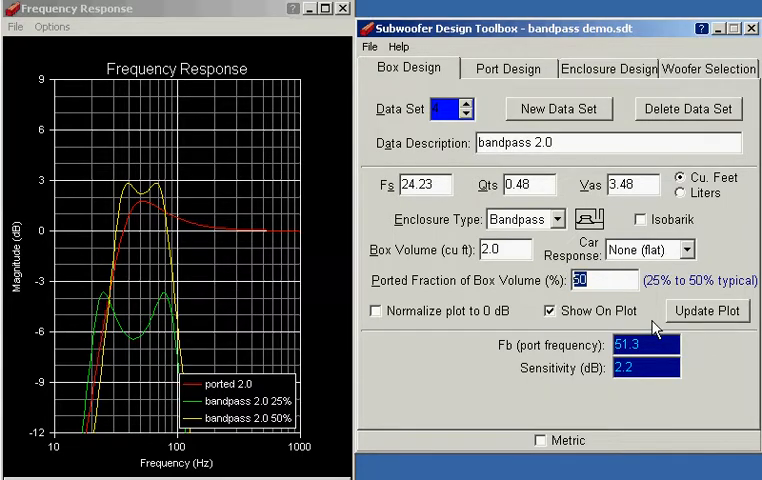
click(706, 310)
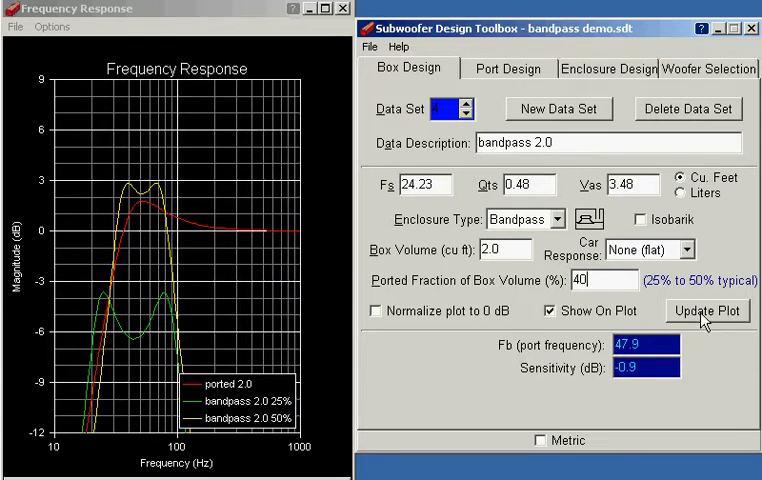
click(706, 312)
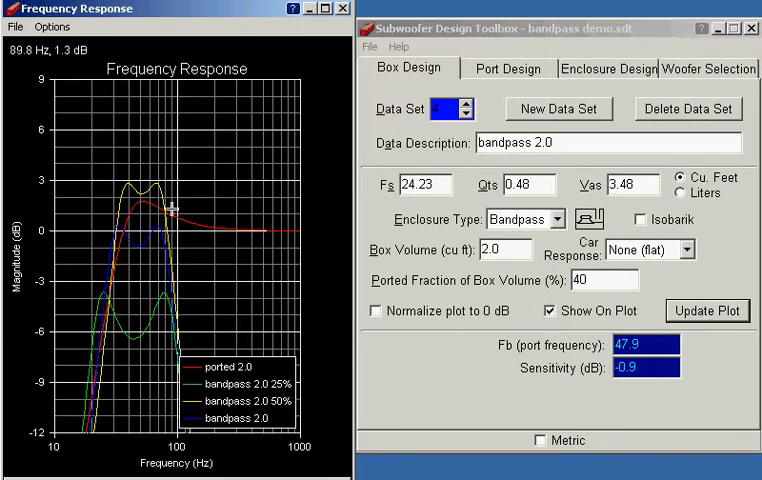
mouse_move(160, 244)
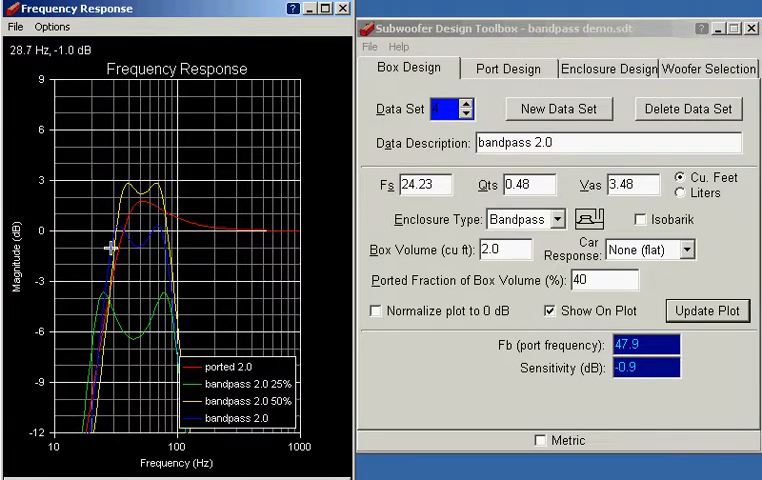
mouse_move(118, 190)
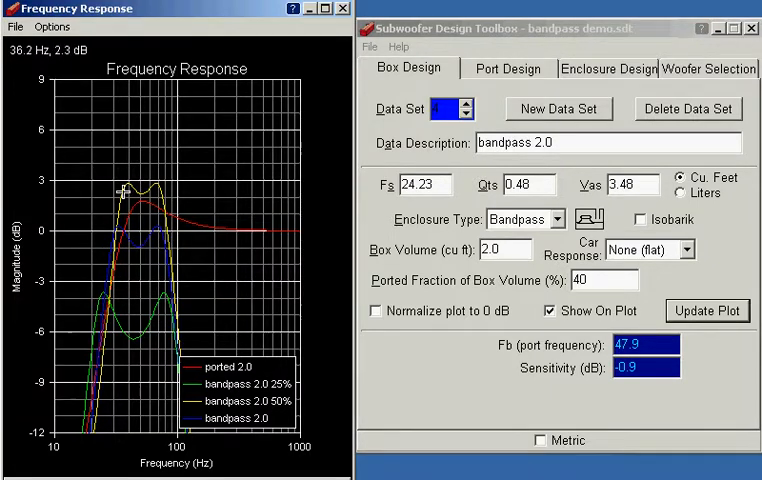
mouse_move(104, 304)
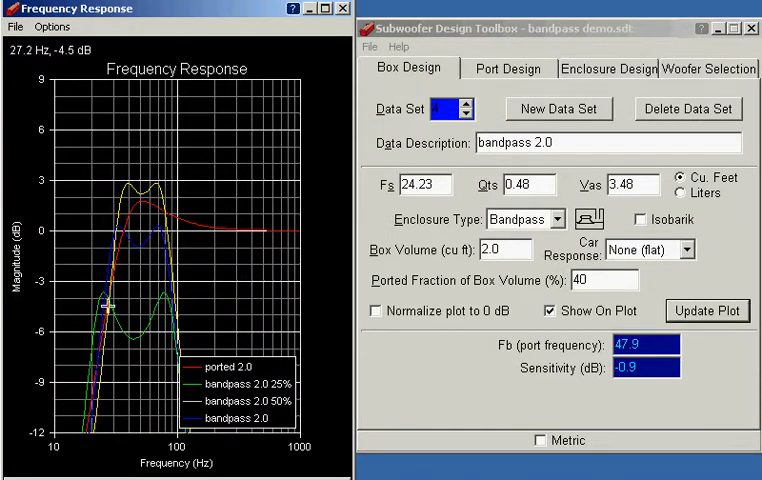
mouse_move(128, 312)
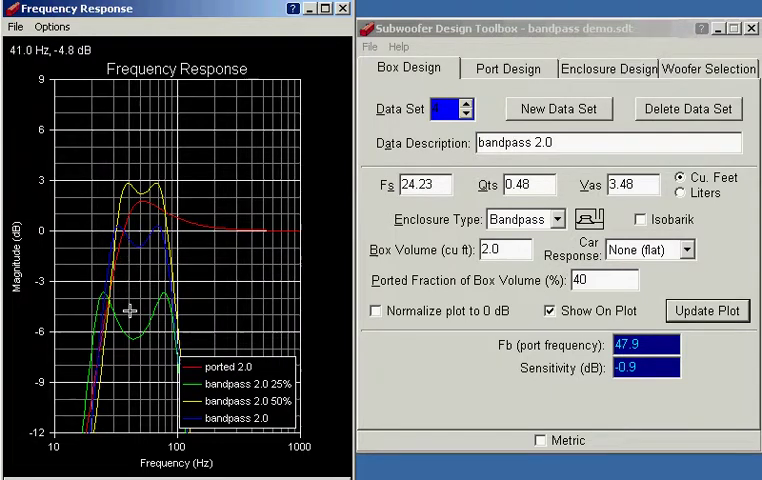
mouse_move(176, 328)
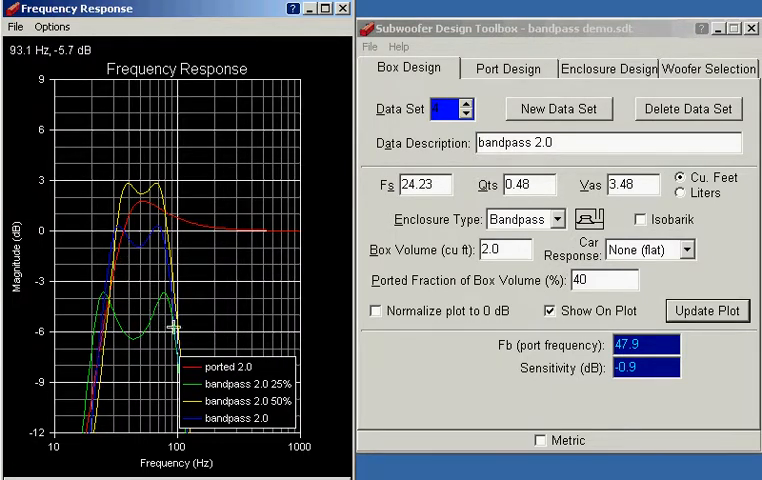
mouse_move(100, 318)
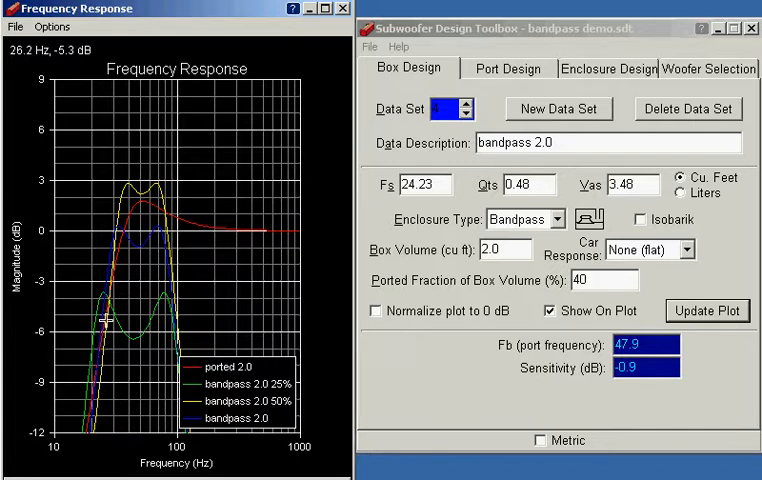
mouse_move(118, 236)
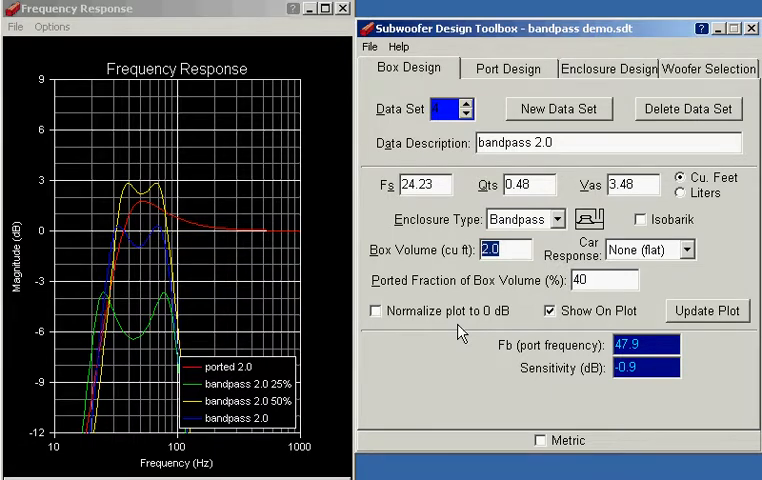
mouse_move(110, 256)
text(1.)
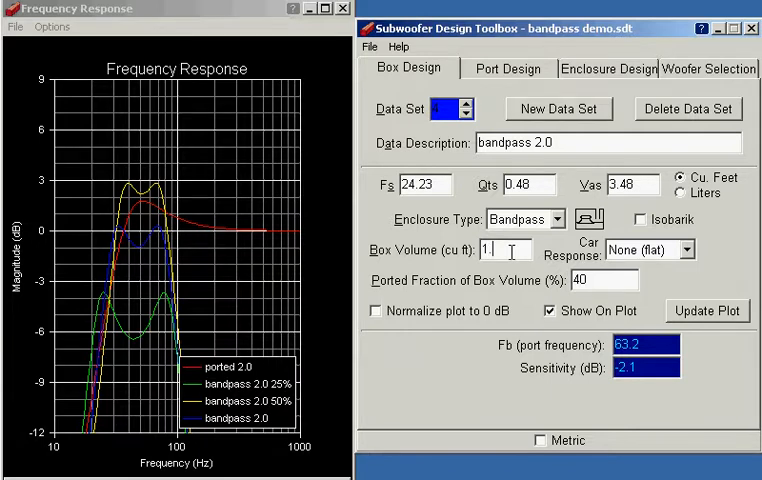
Step: Update the plot for the 1.5 cu ft bandpass box
click(708, 312)
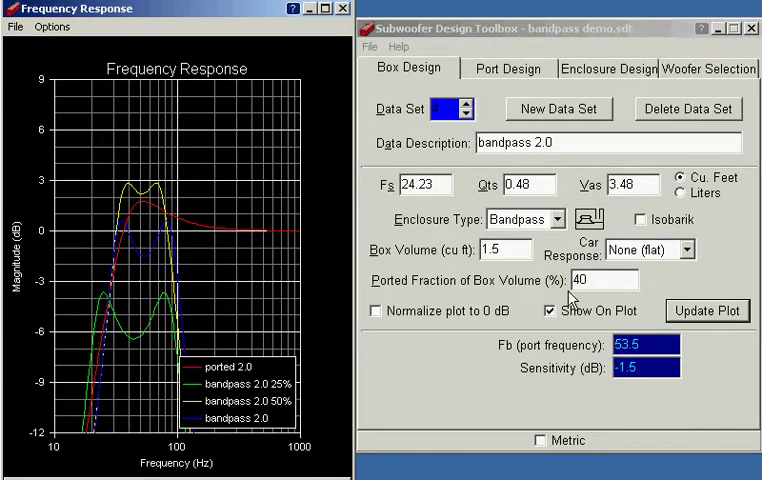
mouse_move(116, 250)
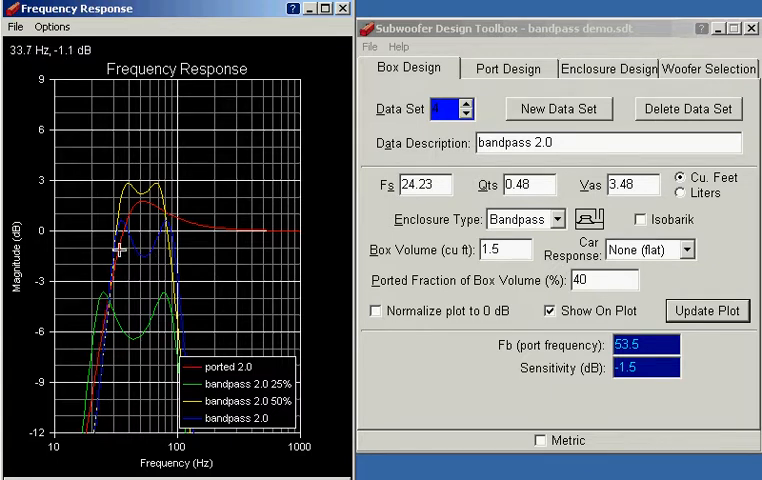
mouse_move(118, 262)
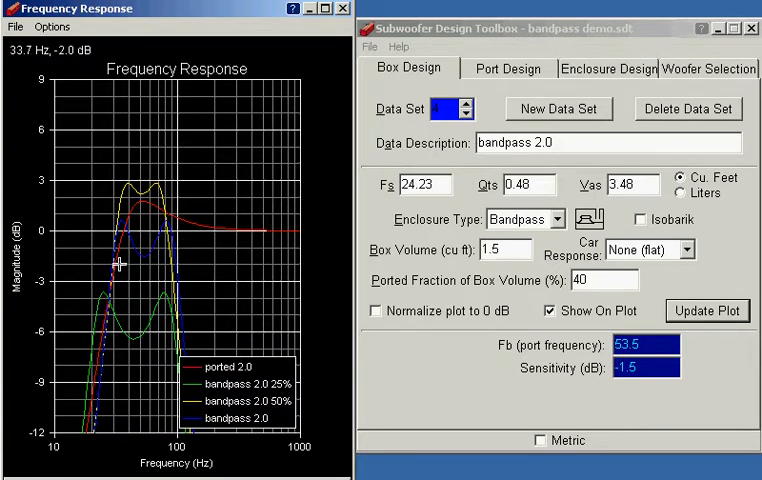
mouse_move(112, 272)
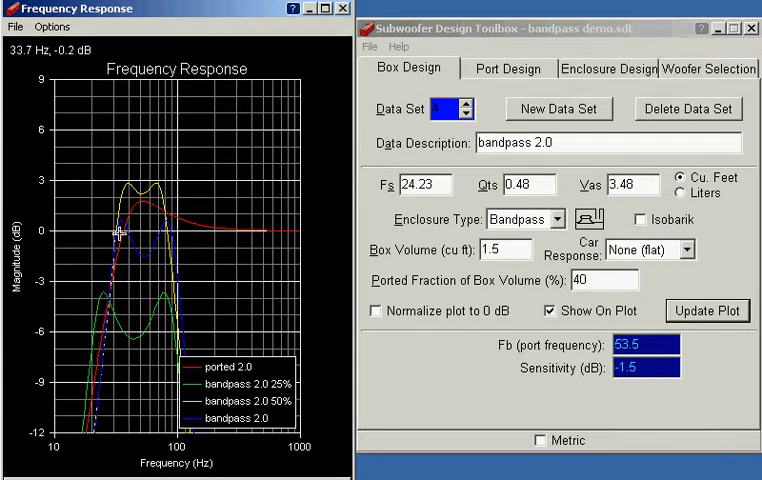
mouse_move(168, 262)
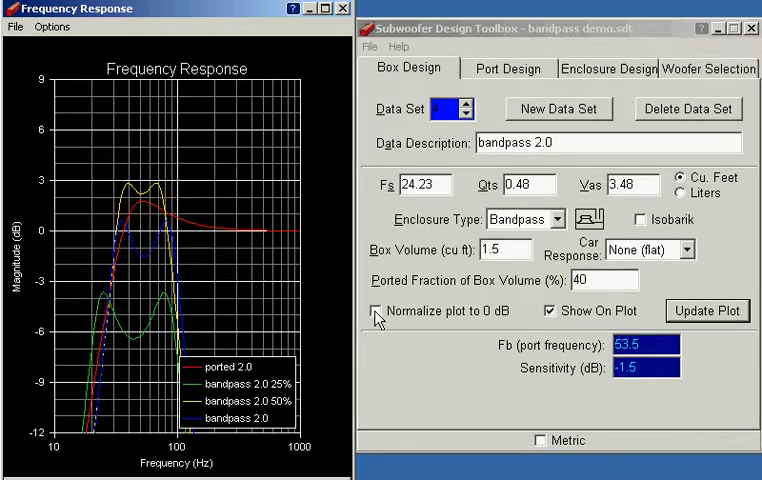
click(376, 312)
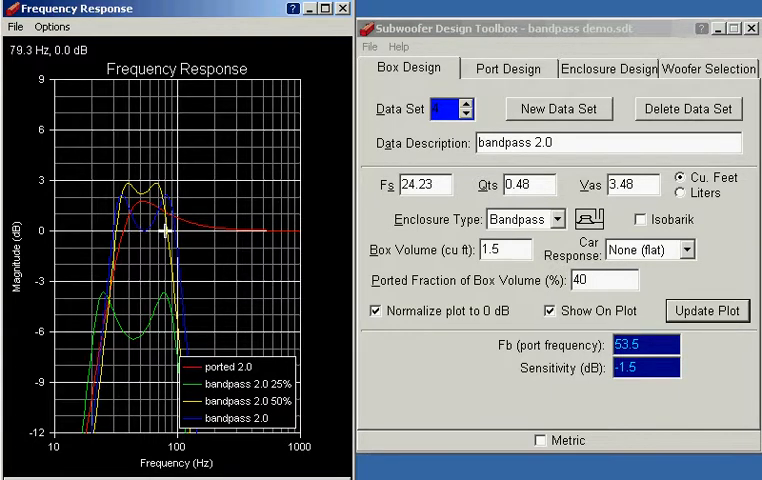
mouse_move(178, 232)
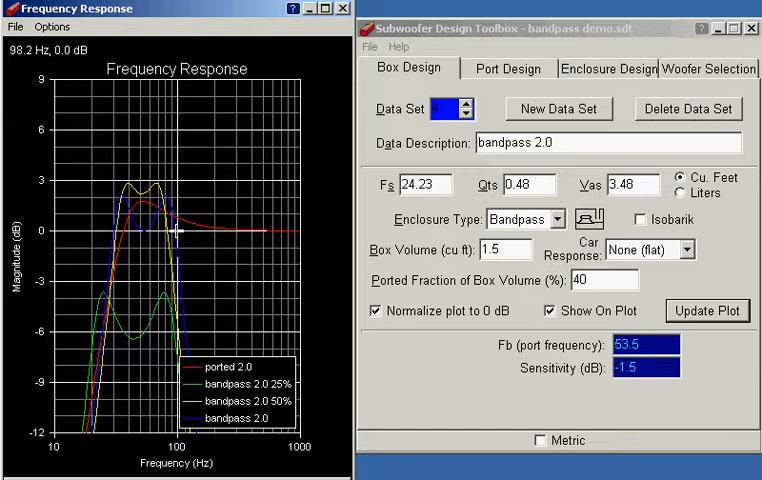
mouse_move(176, 232)
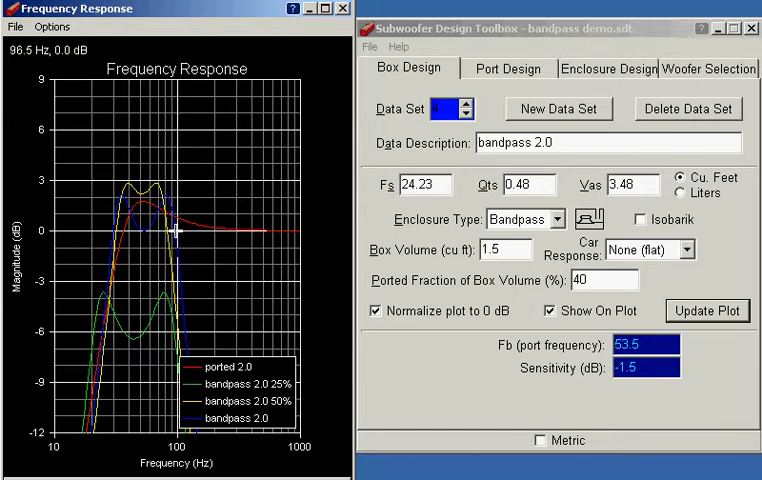
mouse_move(136, 252)
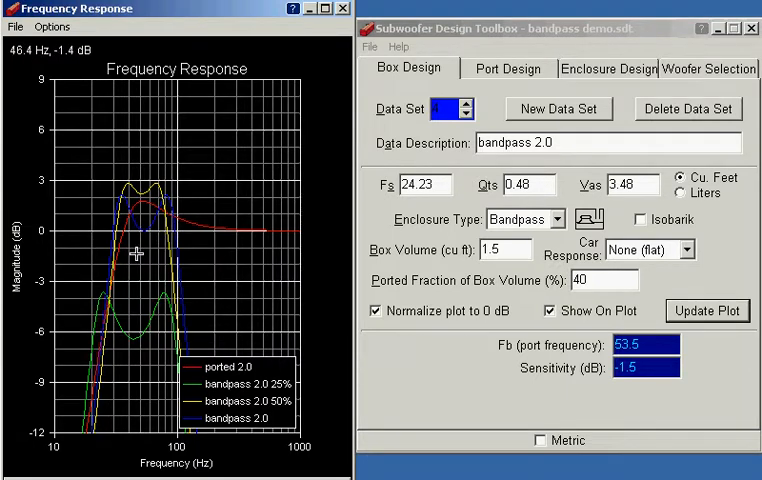
mouse_move(130, 286)
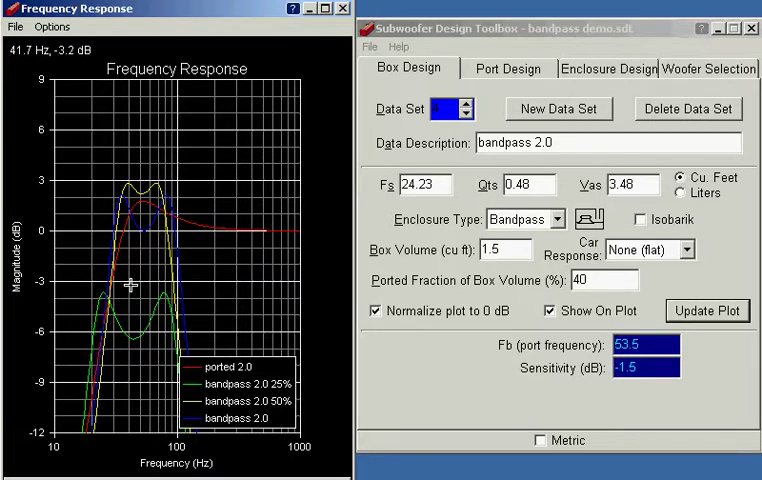
mouse_move(112, 256)
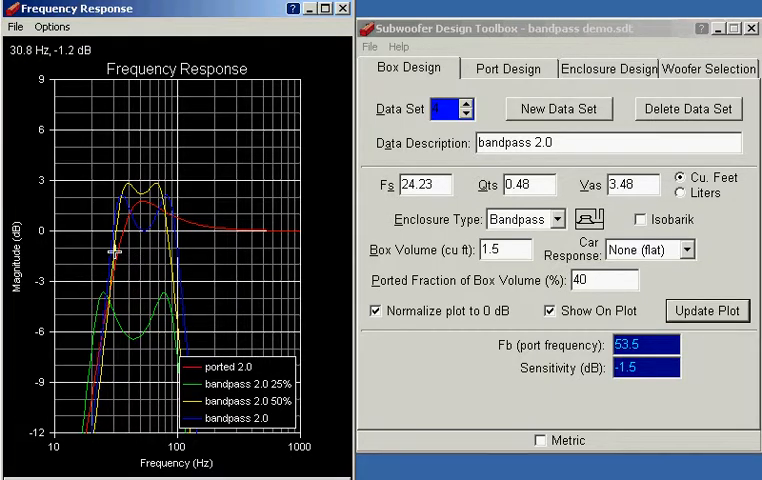
mouse_move(96, 300)
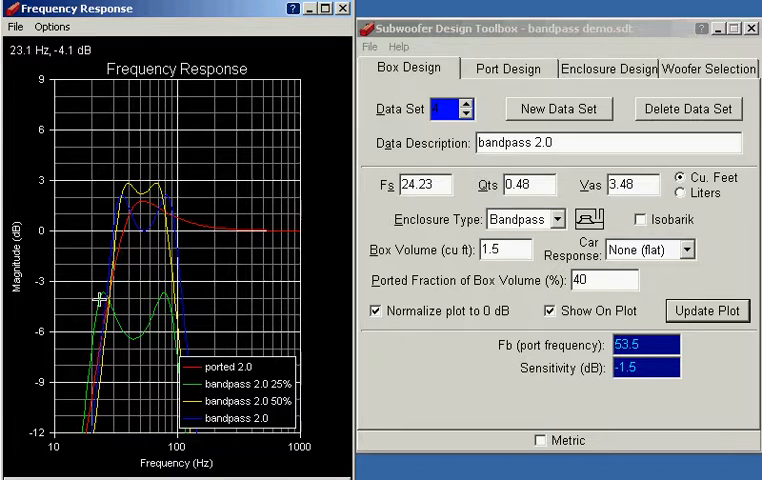
mouse_move(140, 340)
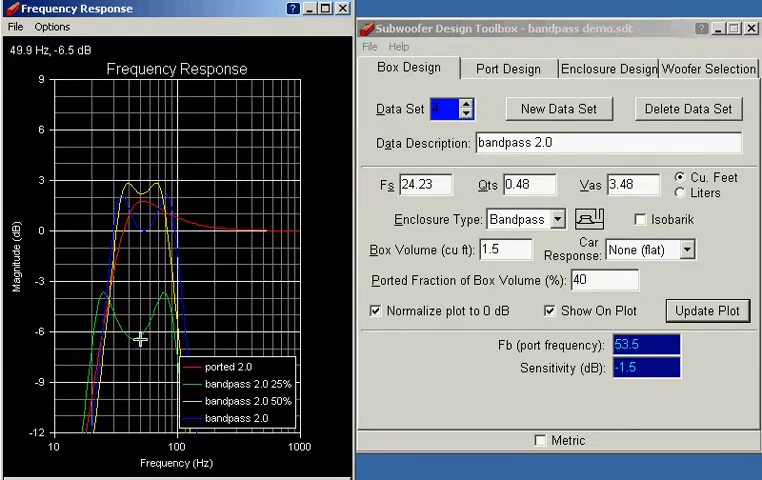
mouse_move(210, 136)
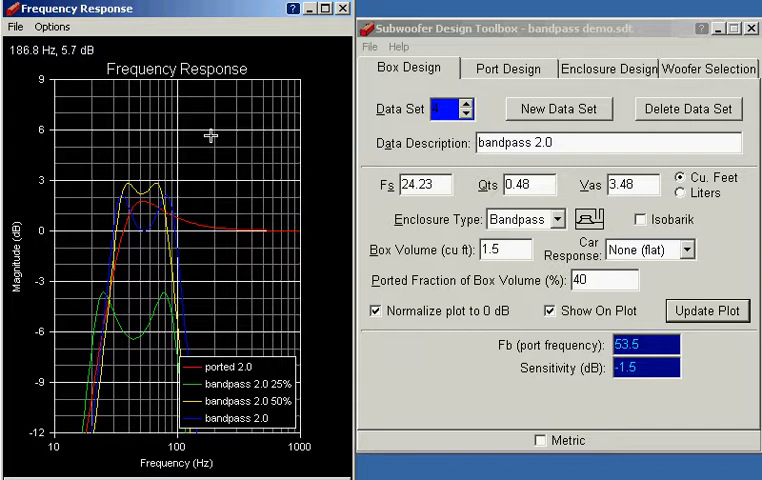
mouse_move(286, 140)
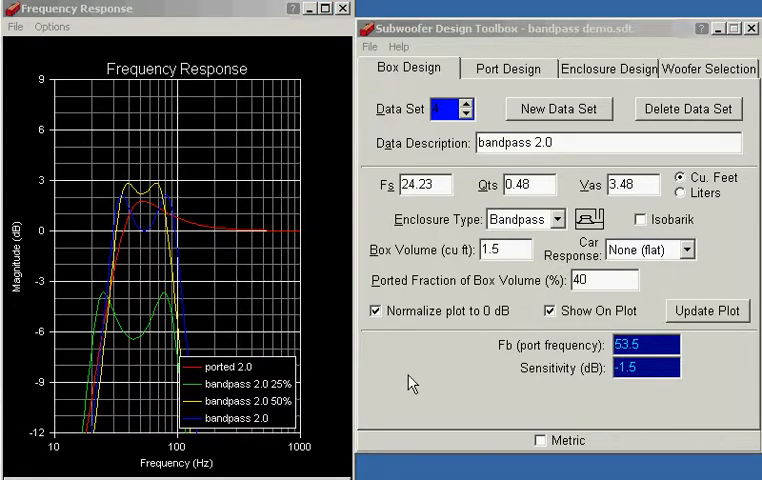
mouse_move(428, 370)
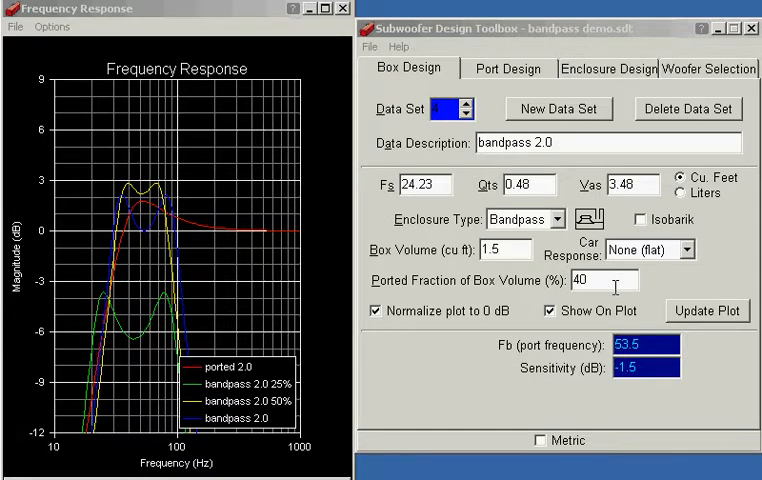
mouse_move(510, 250)
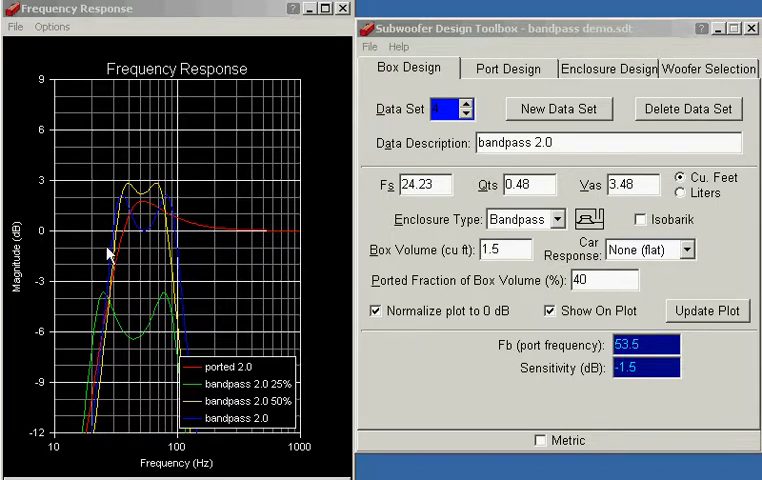
mouse_move(184, 240)
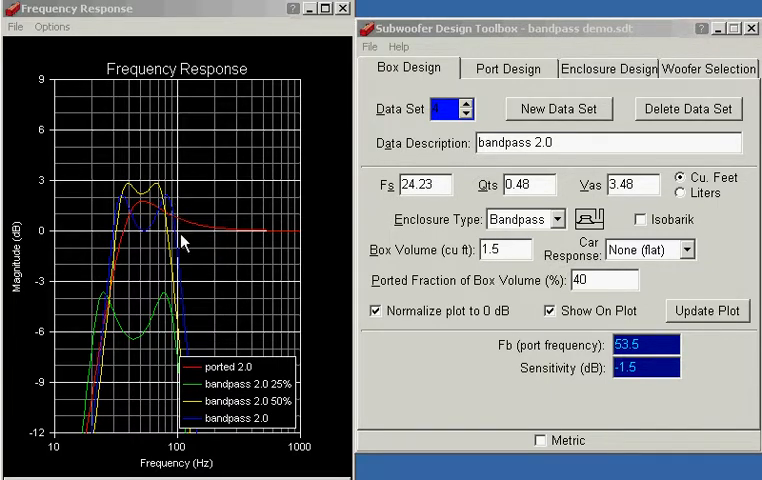
mouse_move(430, 78)
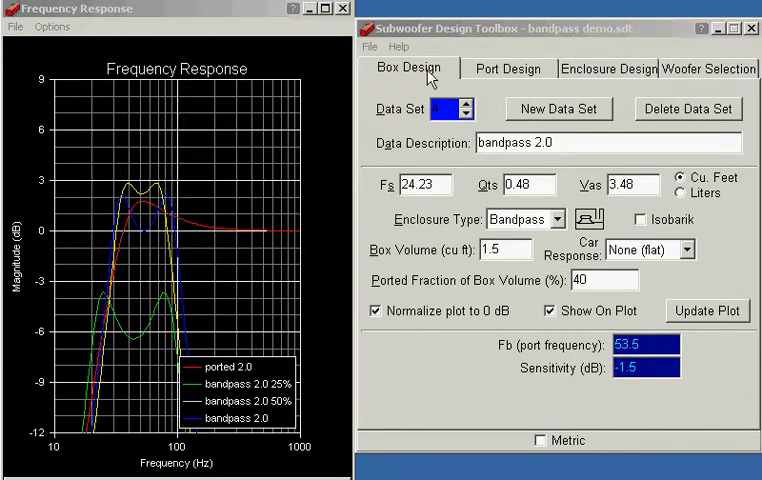
mouse_move(516, 90)
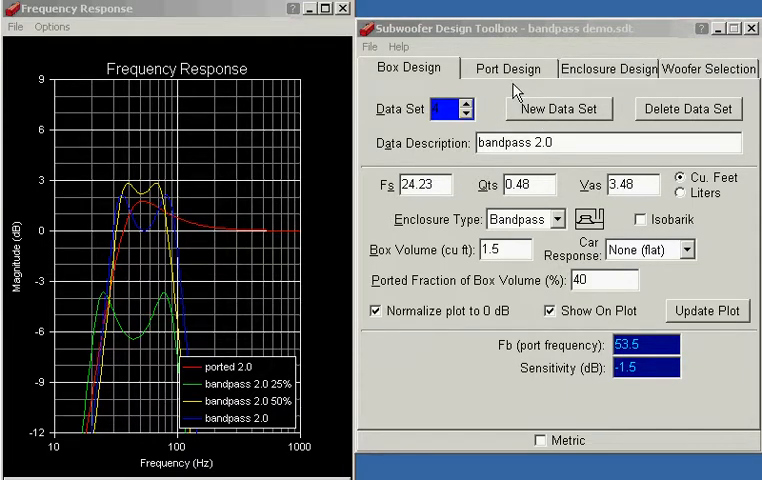
click(508, 68)
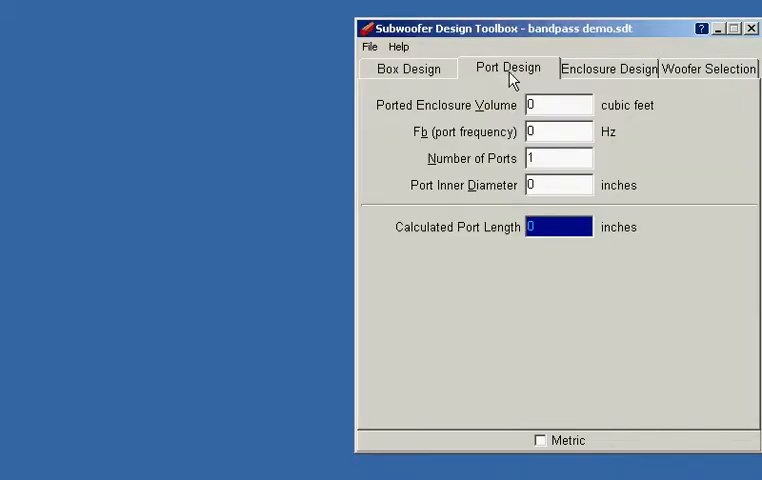
mouse_move(392, 116)
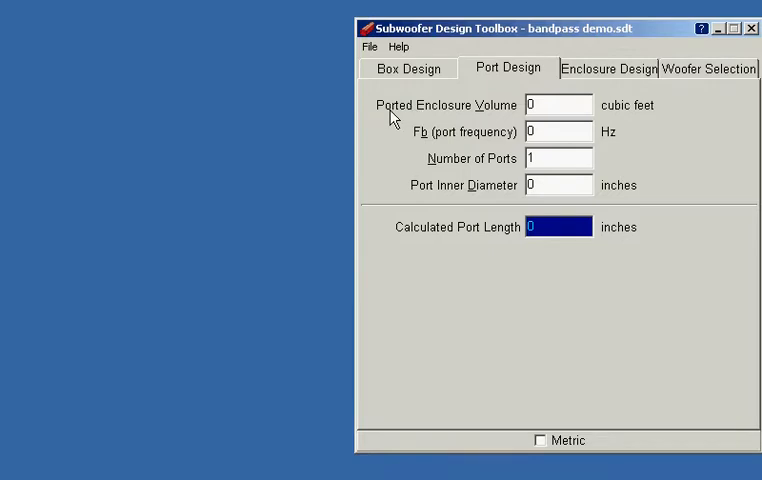
mouse_move(516, 112)
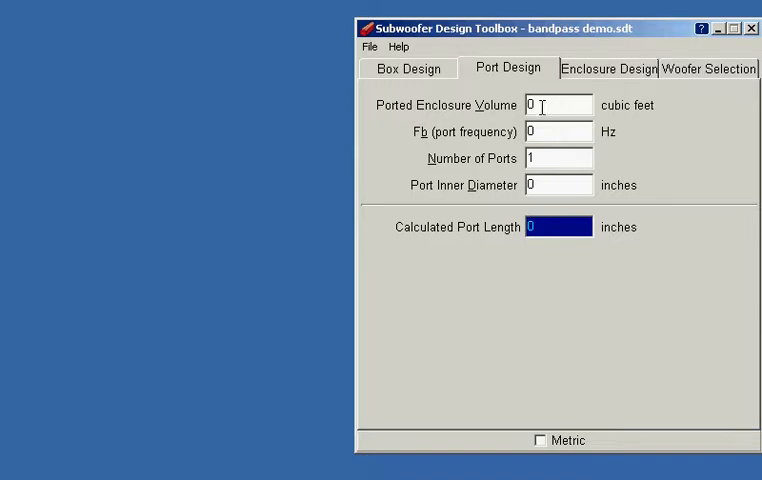
click(406, 68)
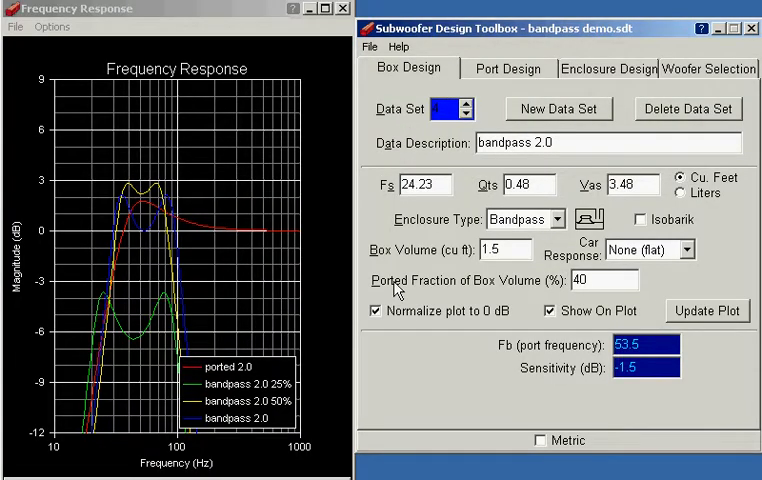
mouse_move(504, 292)
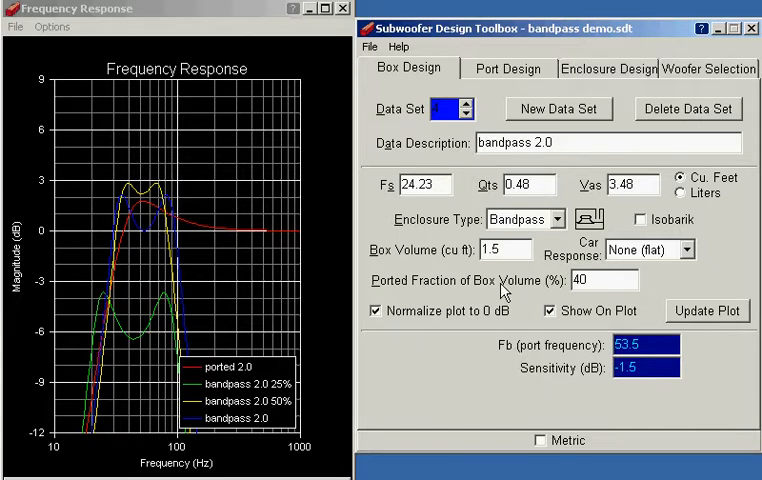
click(600, 280)
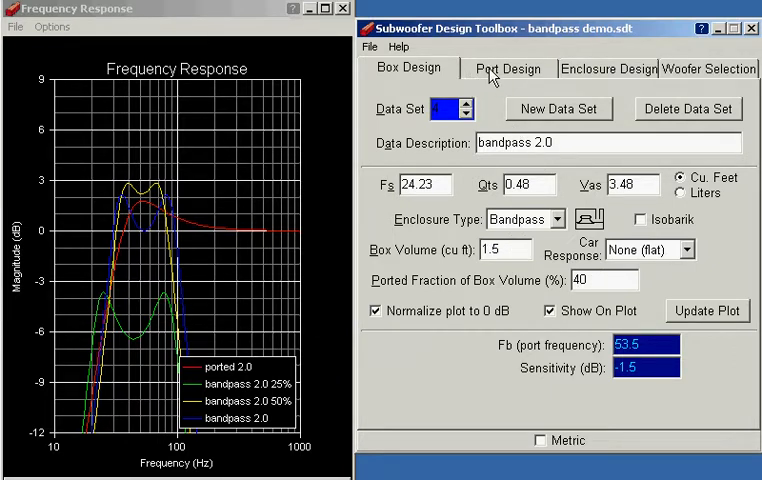
Step: Enter 0.6 cu ft ported volume and 53.5 Hz Fb in the Port Design calculator, checking Fb on Box Design
click(508, 68)
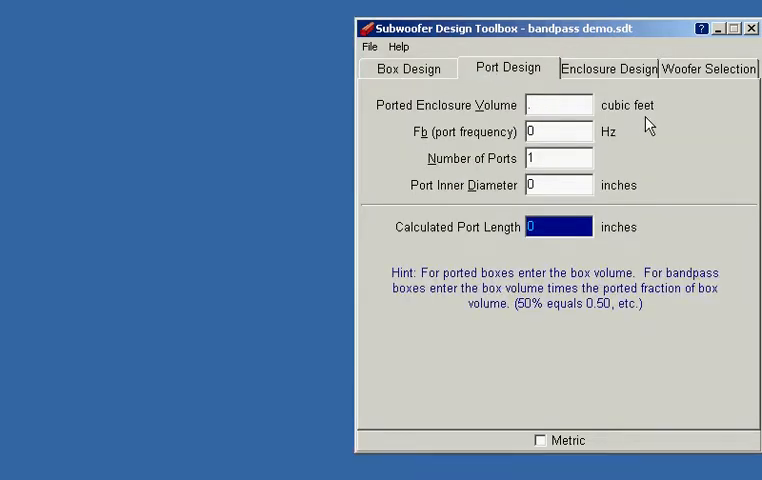
text(.6)
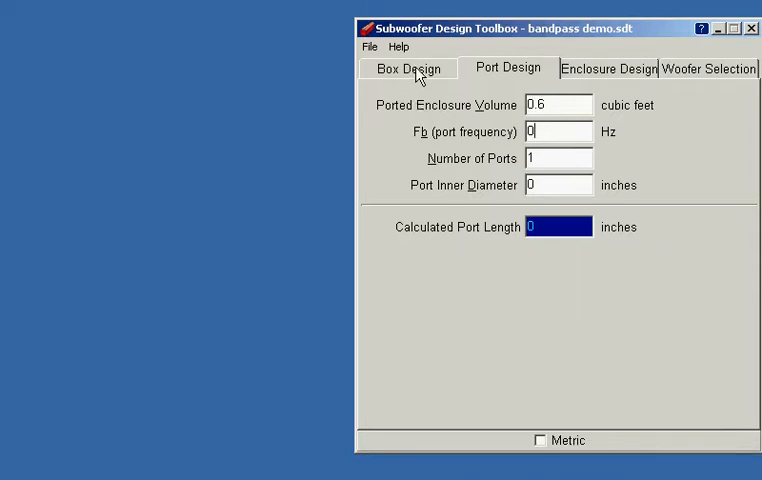
click(408, 68)
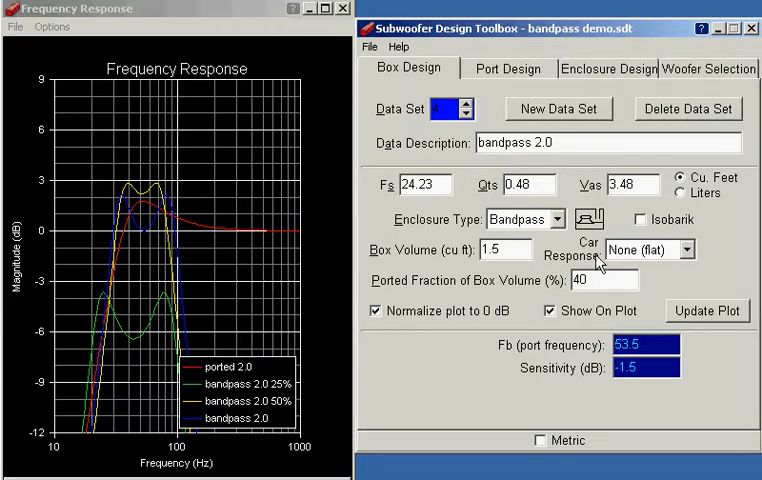
click(508, 68)
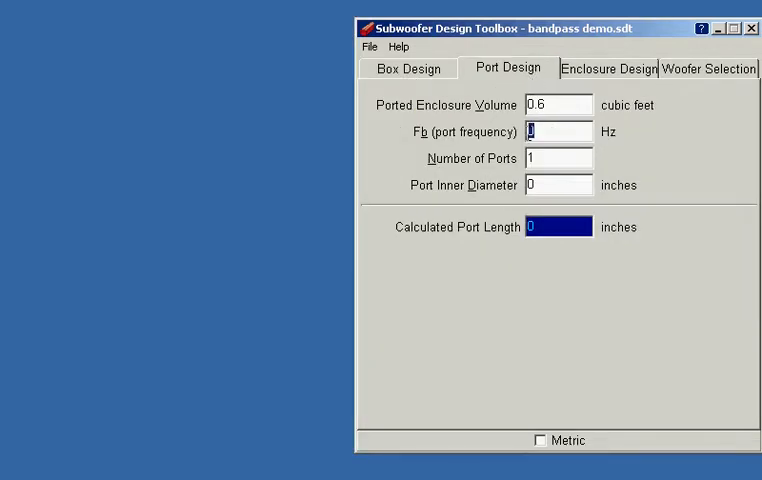
text(53)
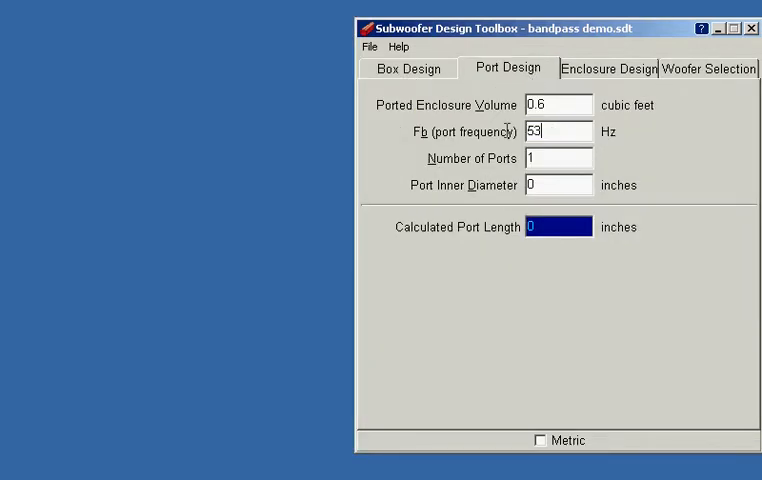
text(.5)
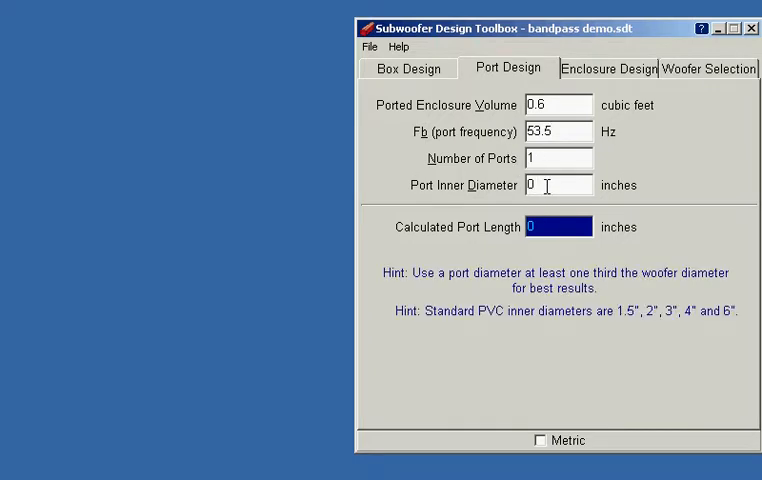
mouse_move(642, 278)
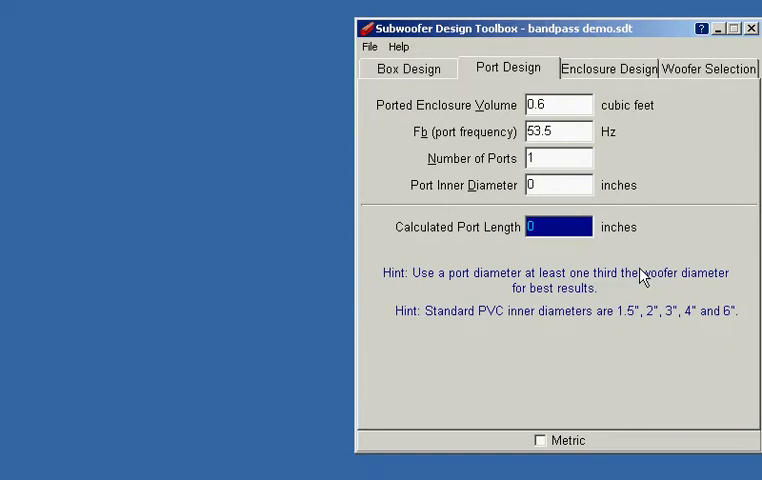
mouse_move(632, 290)
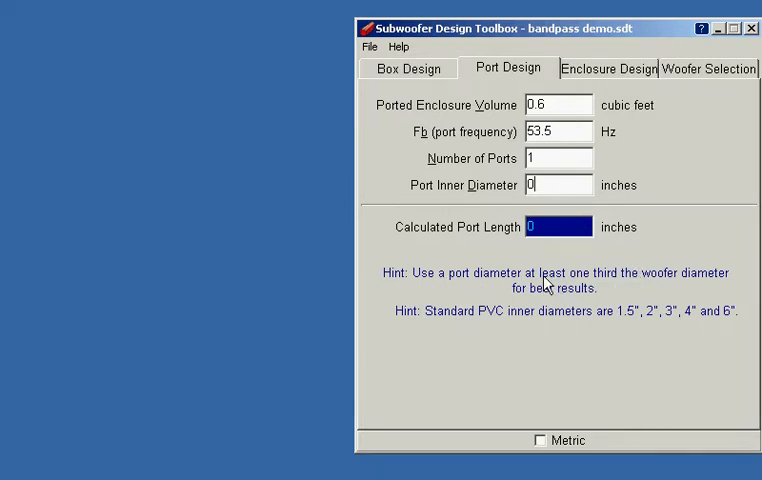
mouse_move(616, 288)
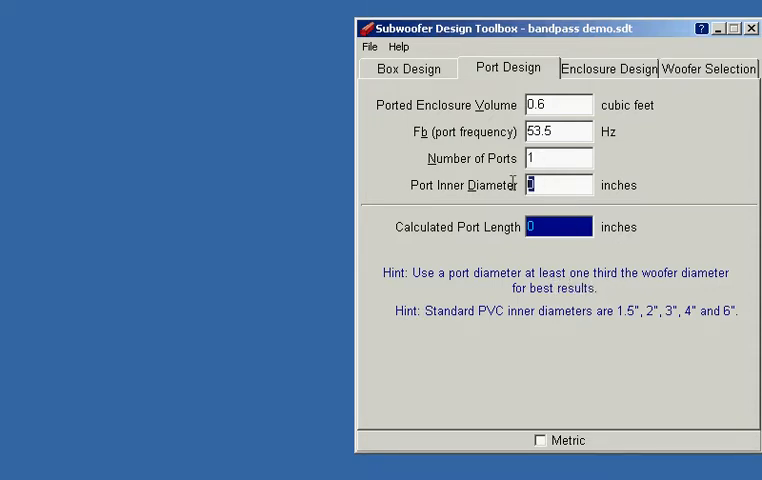
Step: Set a 4.0-inch port inner diameter for a 16.80-inch length and return to Box Design
text(4.0)
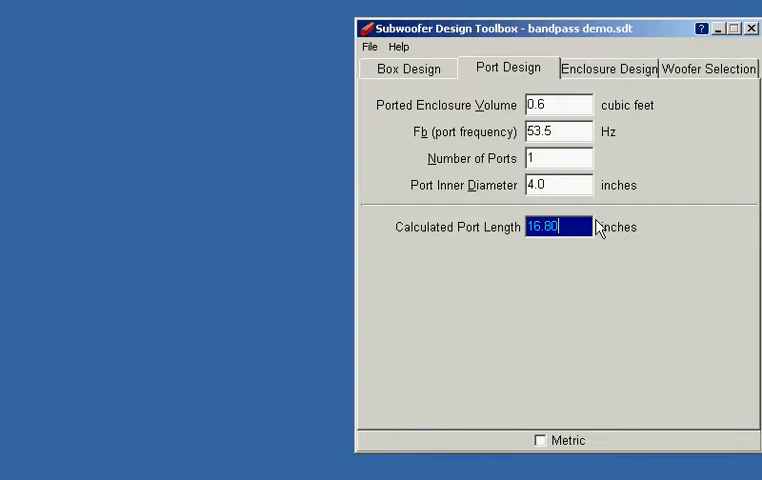
mouse_move(440, 250)
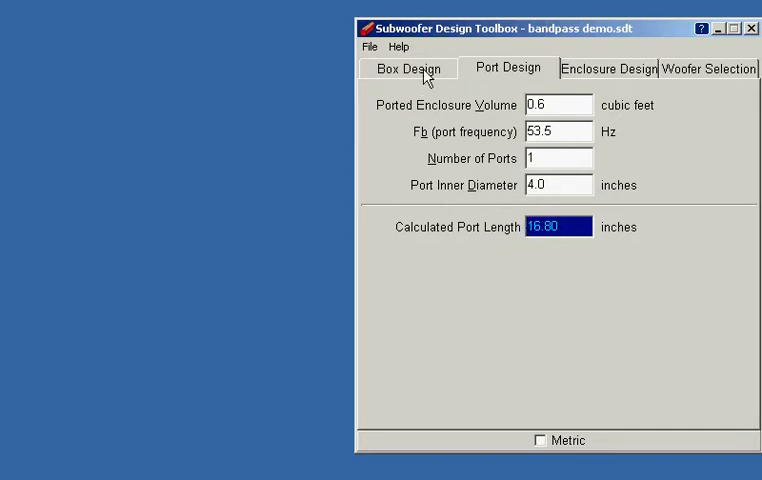
click(406, 68)
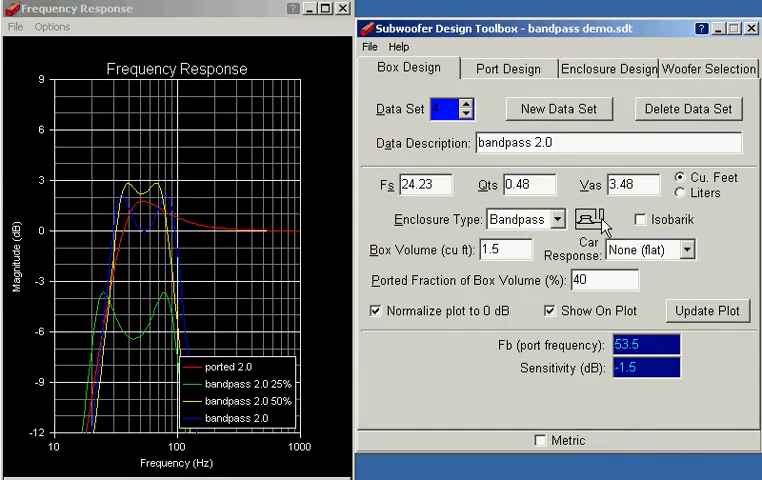